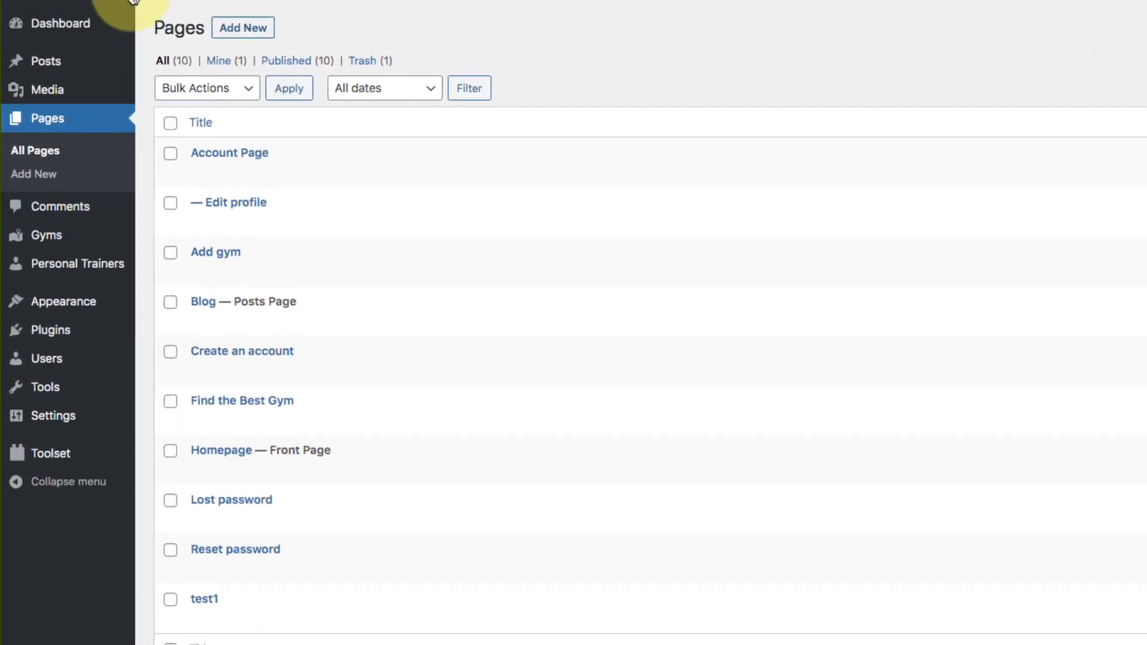
{"action": "mouse_move", "coordinate": [352, 41]}
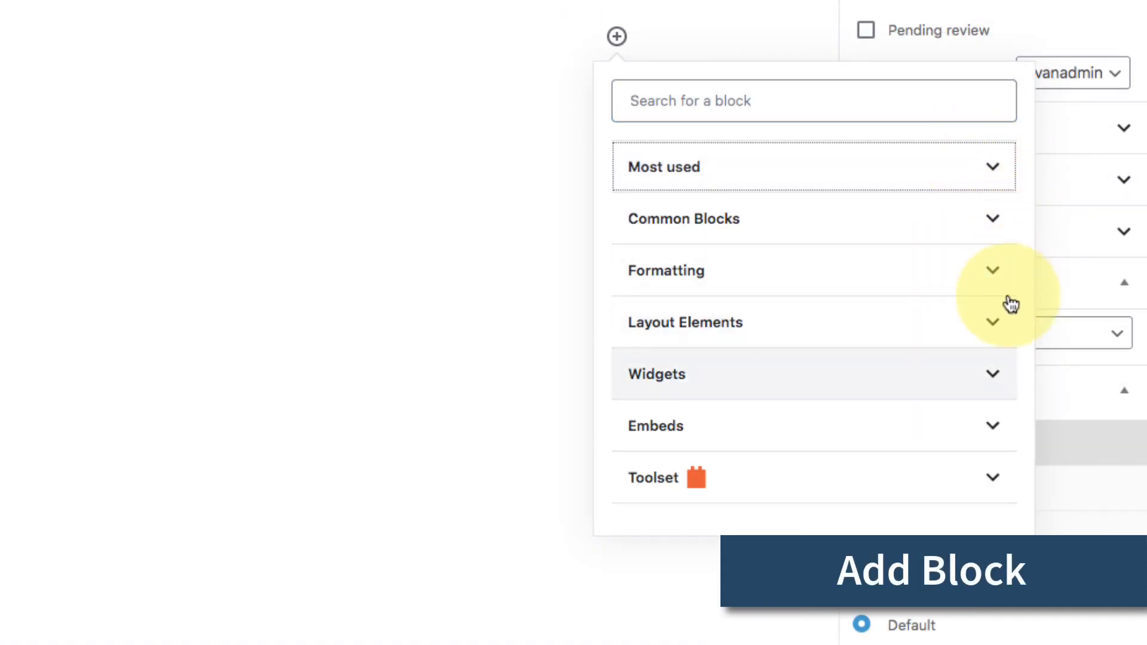
Add a Toolset View block from the Toolset block group to the Gyms page.
{"action": "left_click", "coordinate": [653, 478]}
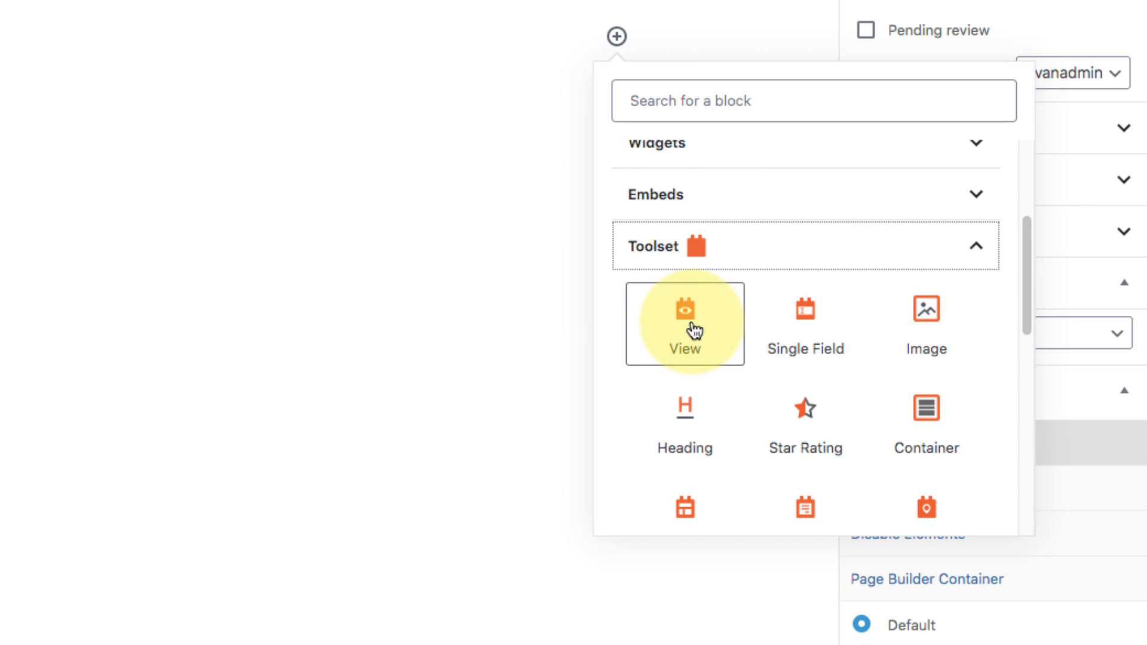
{"action": "left_click", "coordinate": [684, 323]}
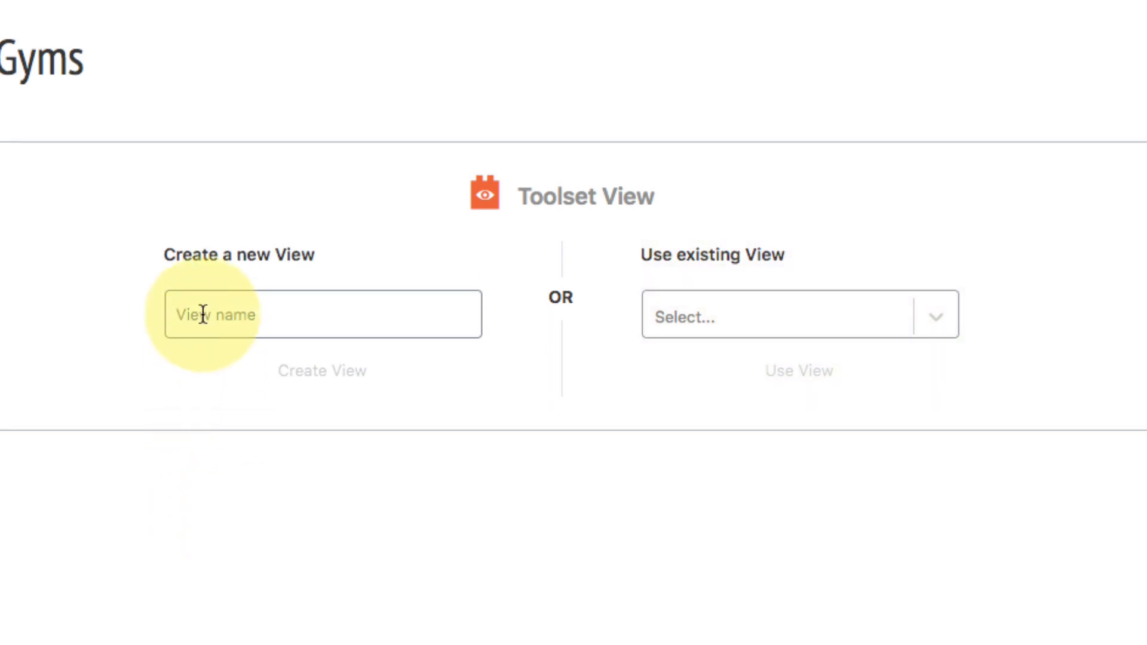
Create a new View named 'List of Gyms View'.
{"action": "type", "text": "List of Gyms View"}
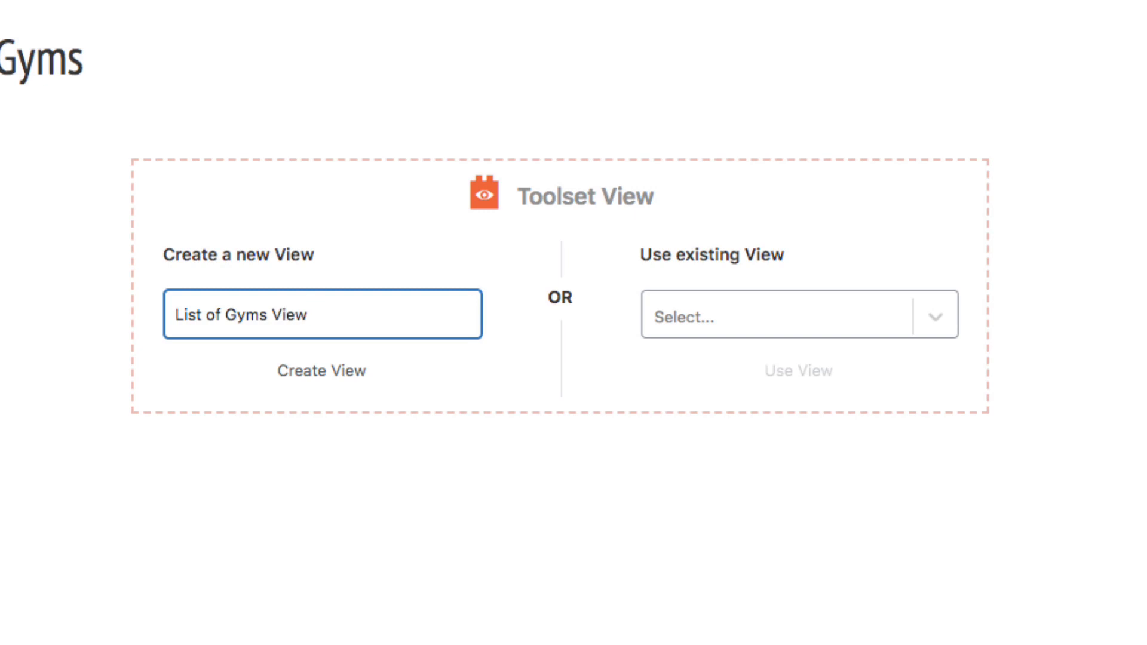
{"action": "left_click", "coordinate": [405, 279]}
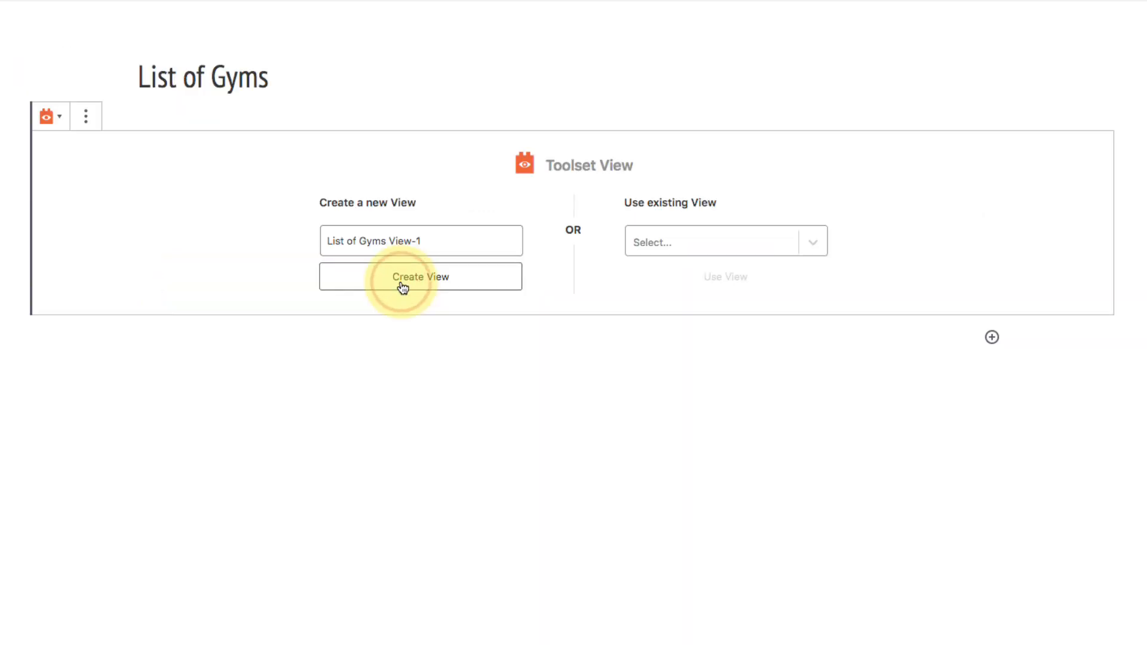
{"action": "left_click", "coordinate": [420, 276]}
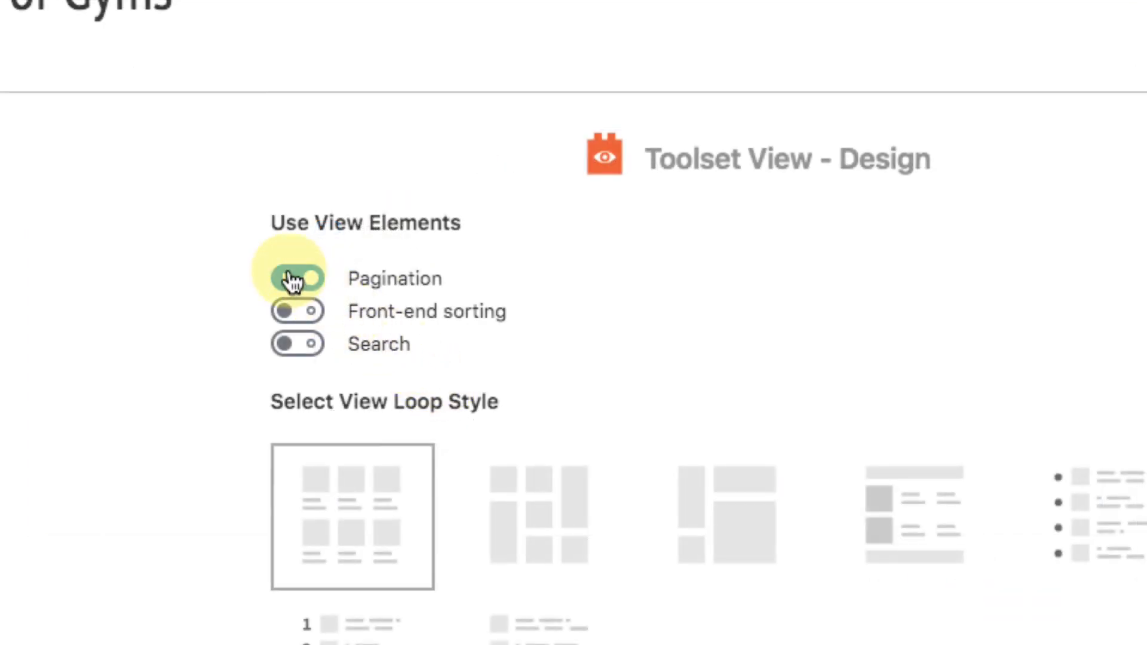
Switch off Pagination, Front-end sorting and Search, keeping the Grid loop style.
{"action": "left_click", "coordinate": [296, 278]}
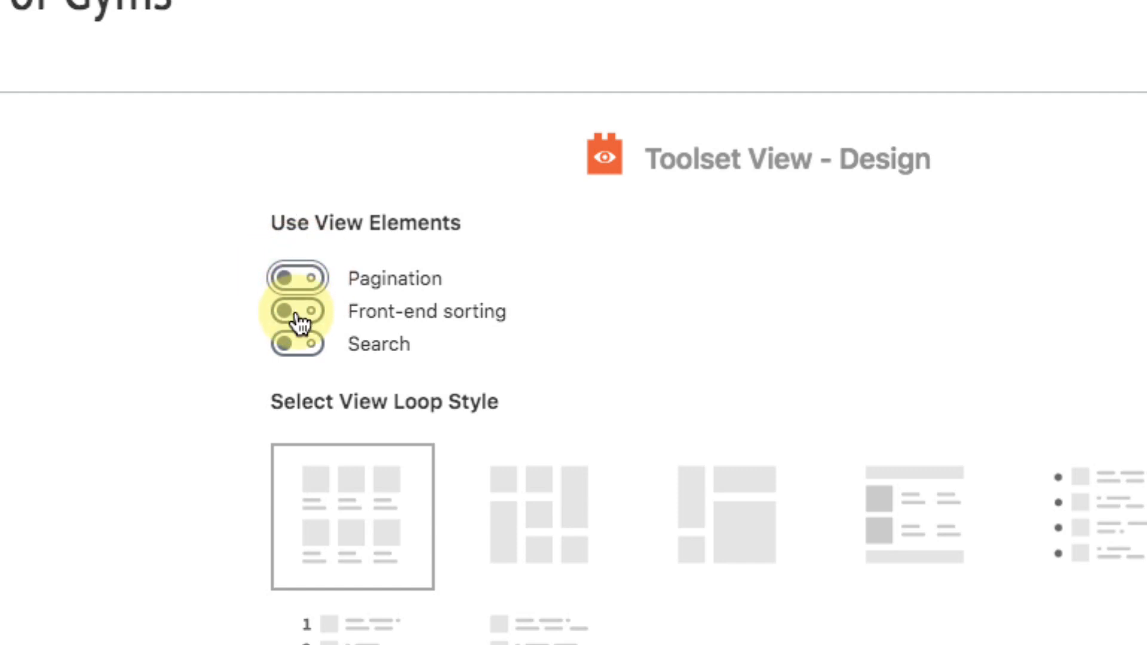
{"action": "left_click", "coordinate": [296, 311]}
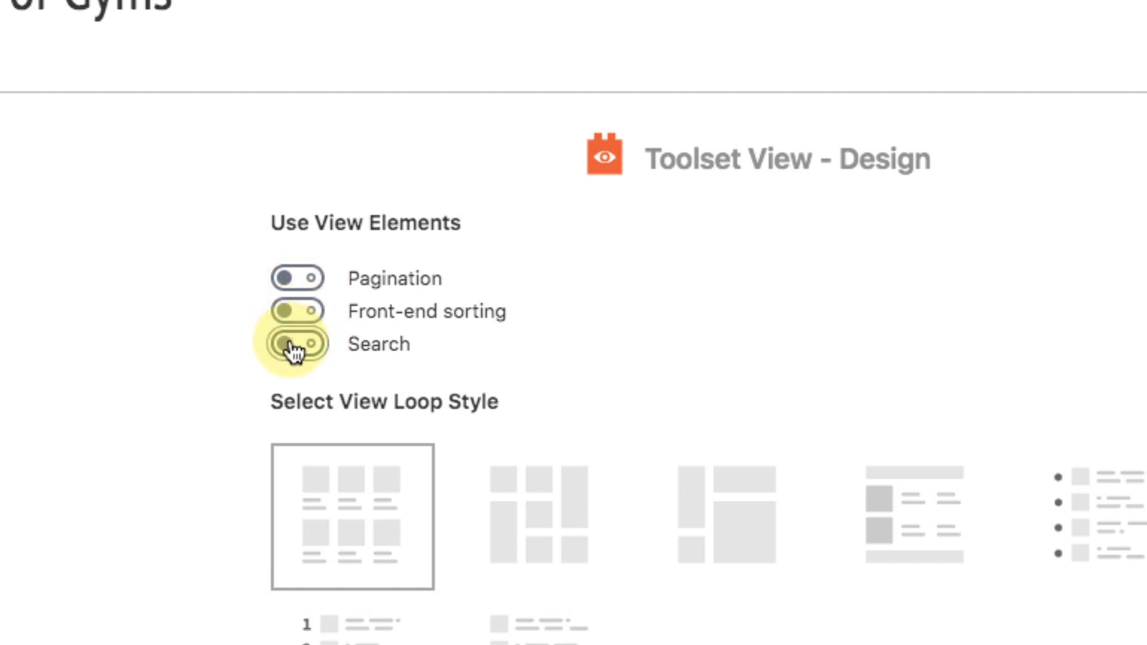
{"action": "left_click", "coordinate": [295, 343]}
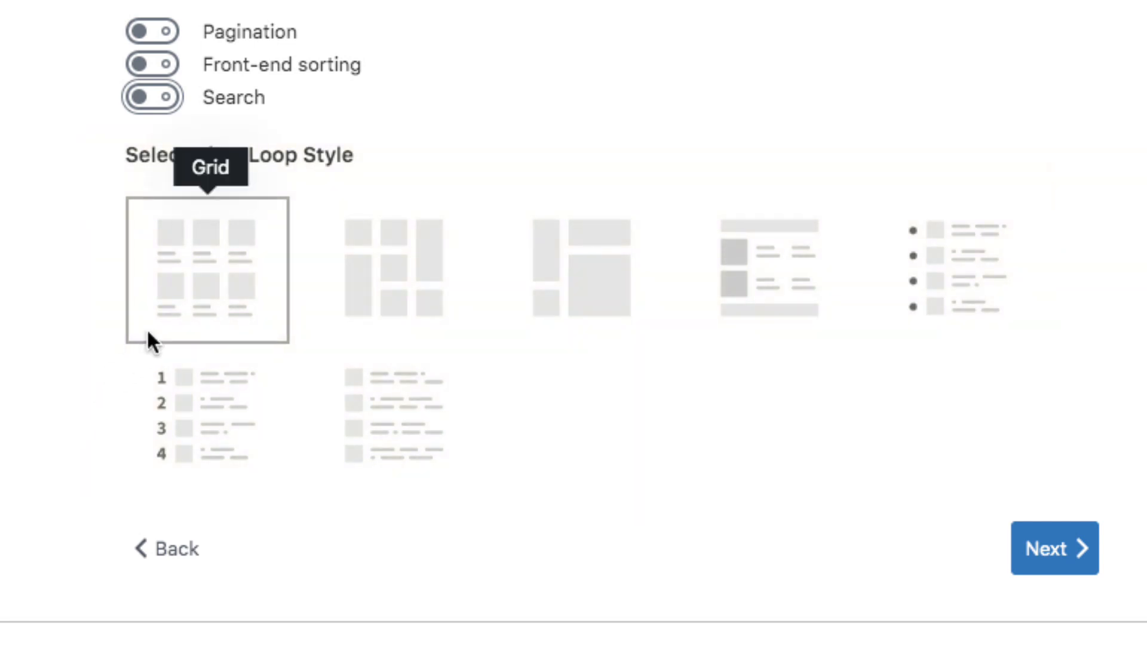
{"action": "mouse_move", "coordinate": [558, 328]}
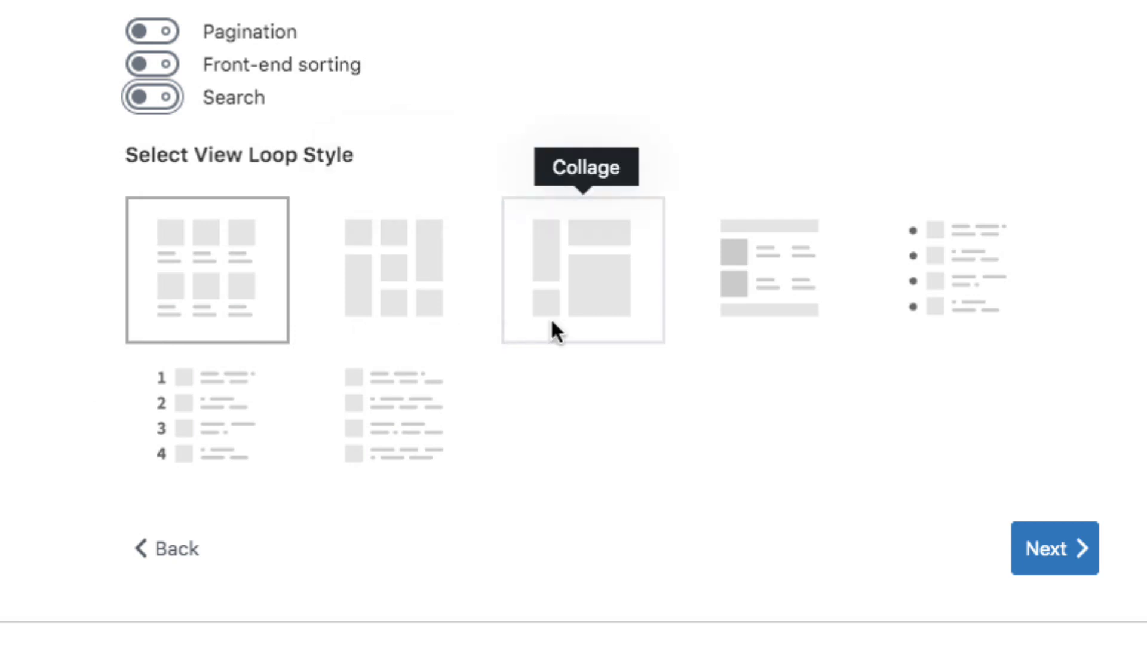
{"action": "mouse_move", "coordinate": [795, 341]}
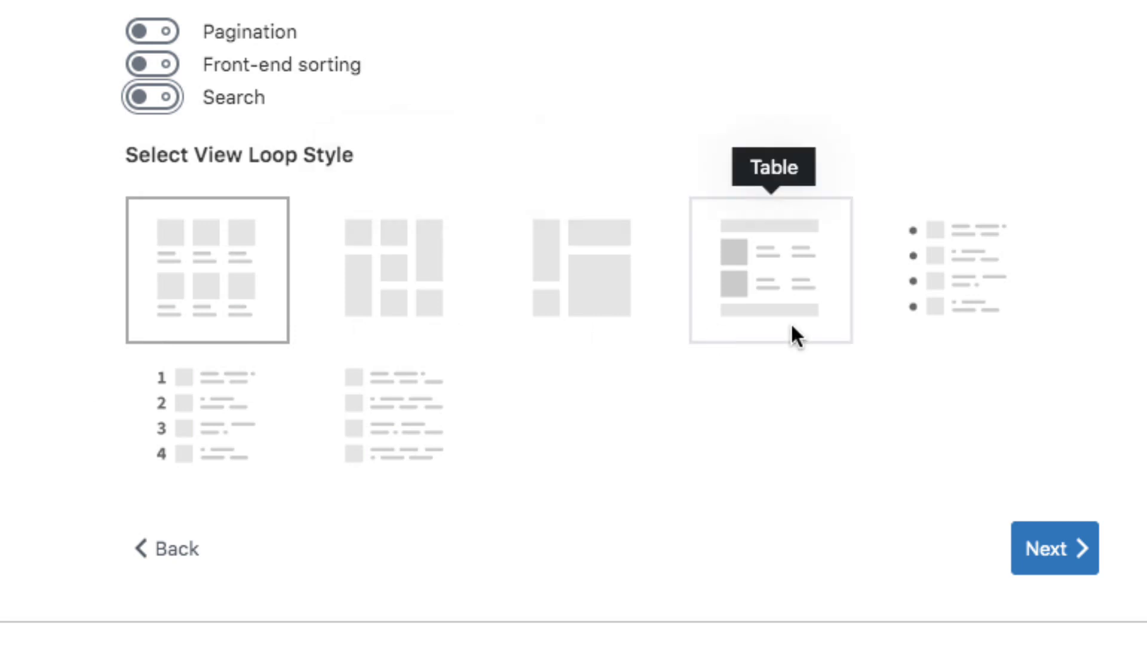
{"action": "mouse_move", "coordinate": [962, 330]}
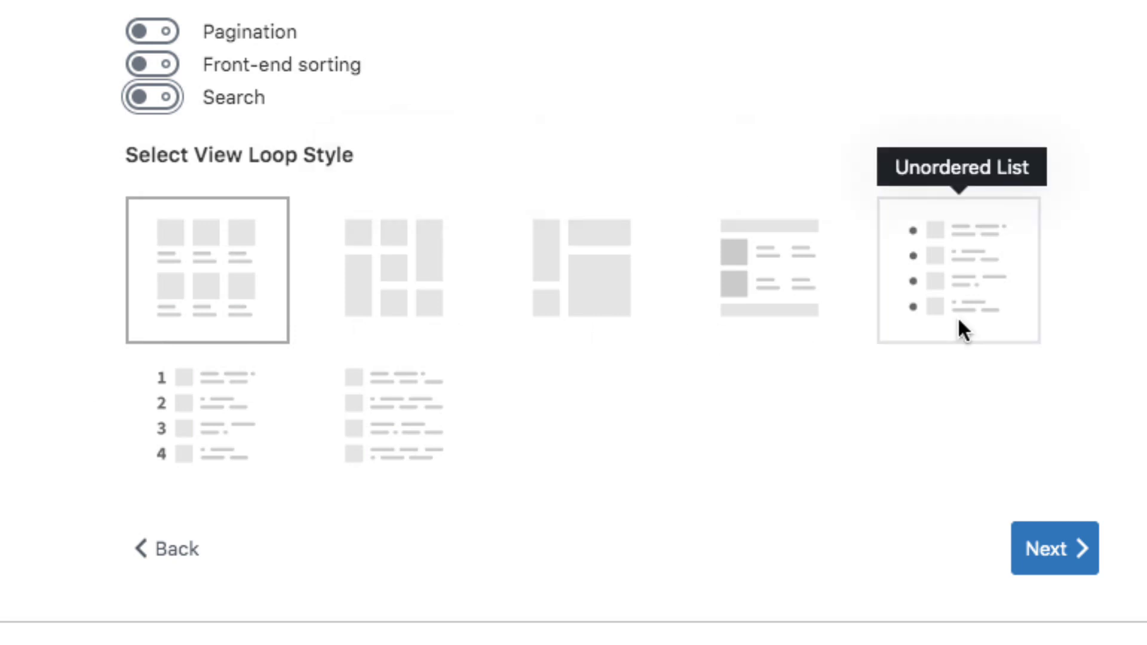
{"action": "mouse_move", "coordinate": [235, 496]}
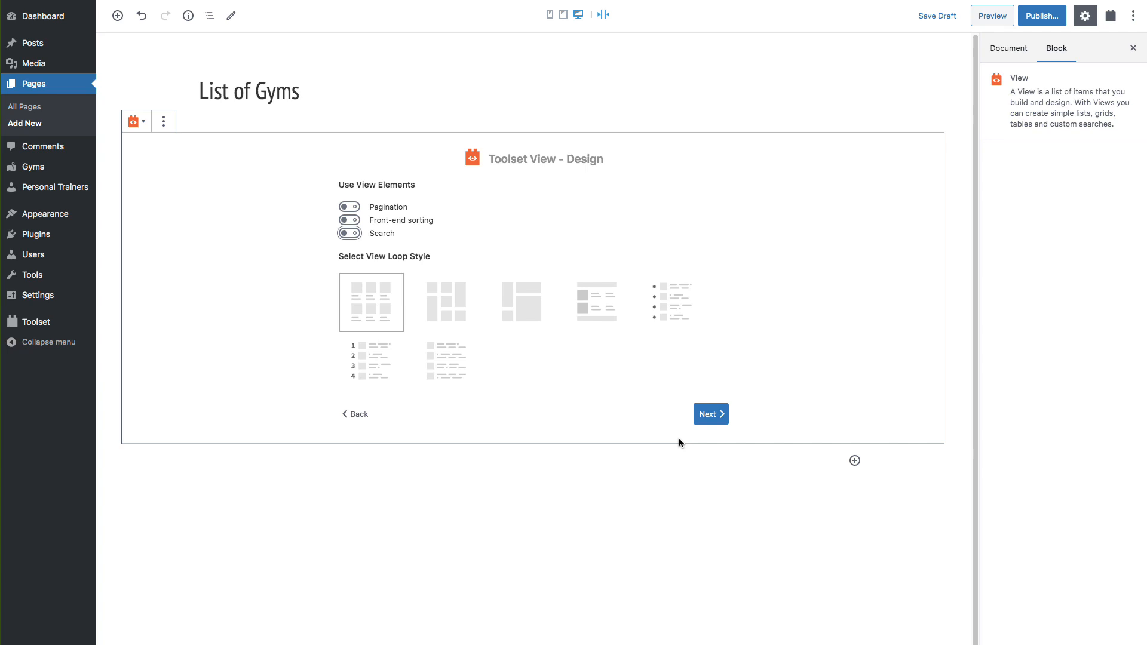
Choose Gyms as the content displayed by the View.
{"action": "left_click", "coordinate": [711, 414]}
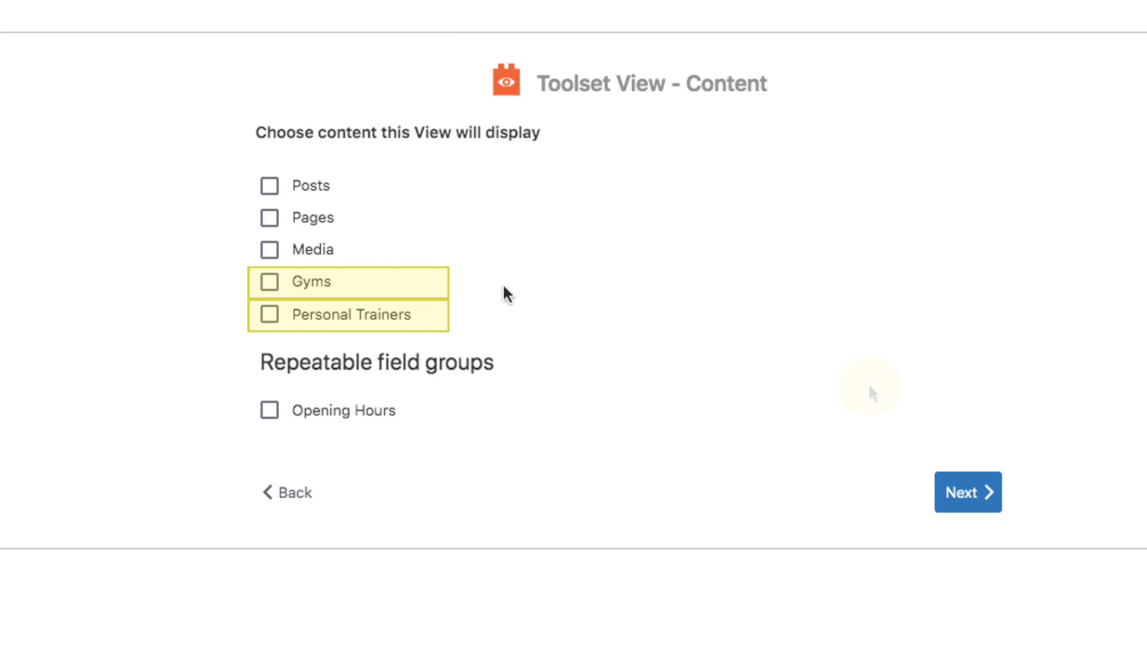
{"action": "left_click", "coordinate": [269, 282]}
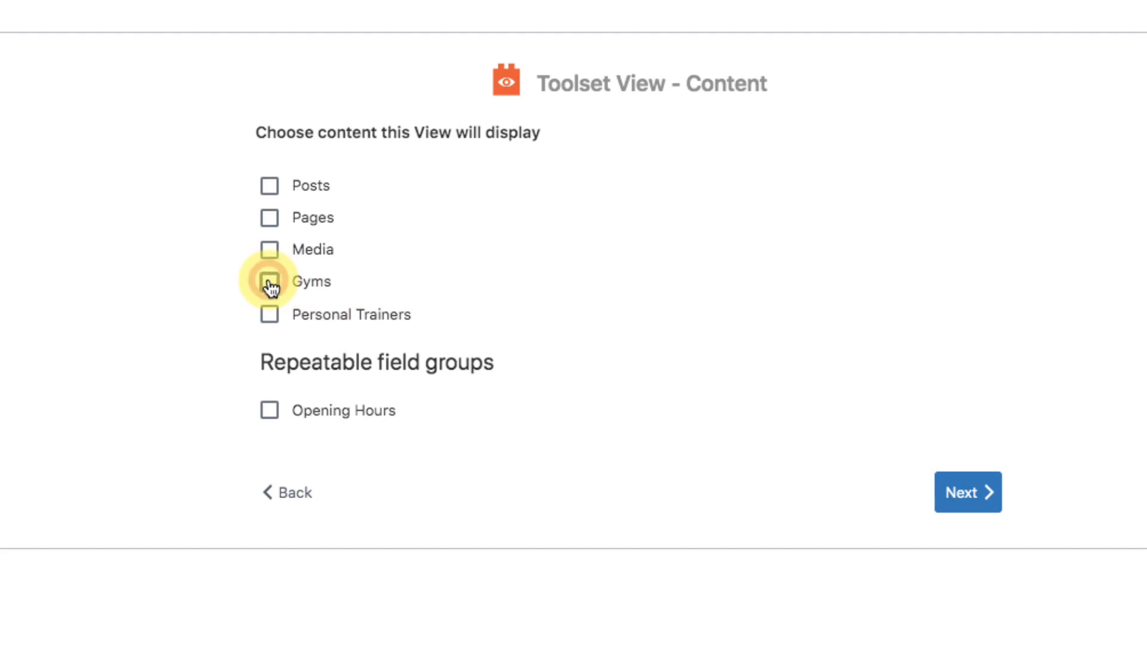
{"action": "left_click", "coordinate": [269, 282]}
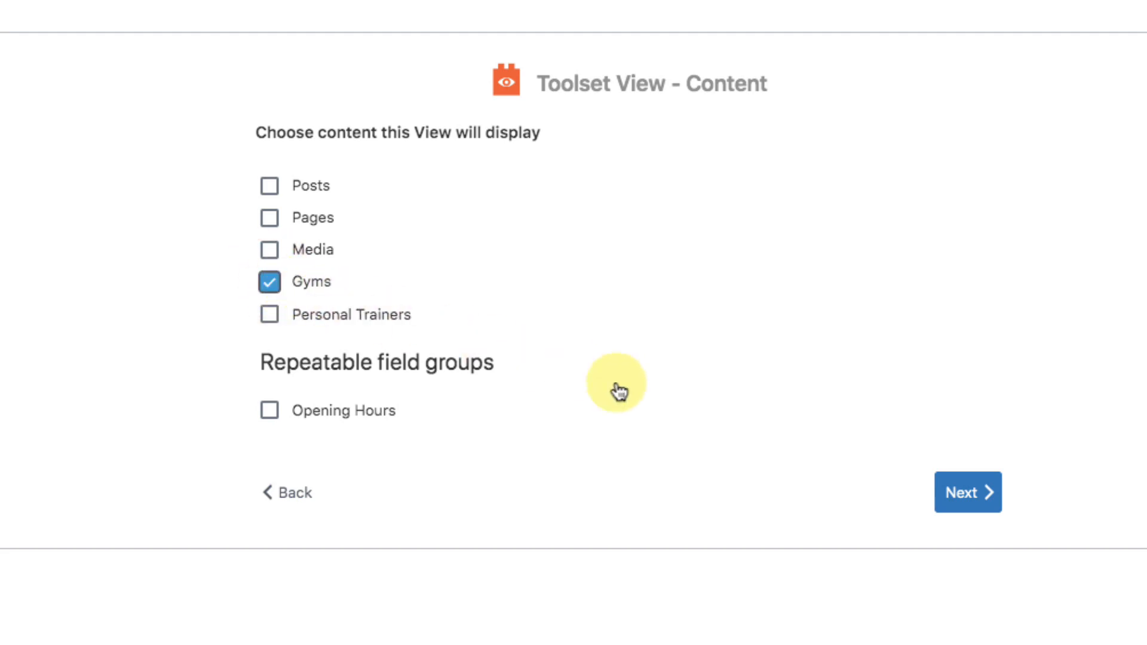
{"action": "left_click", "coordinate": [967, 492]}
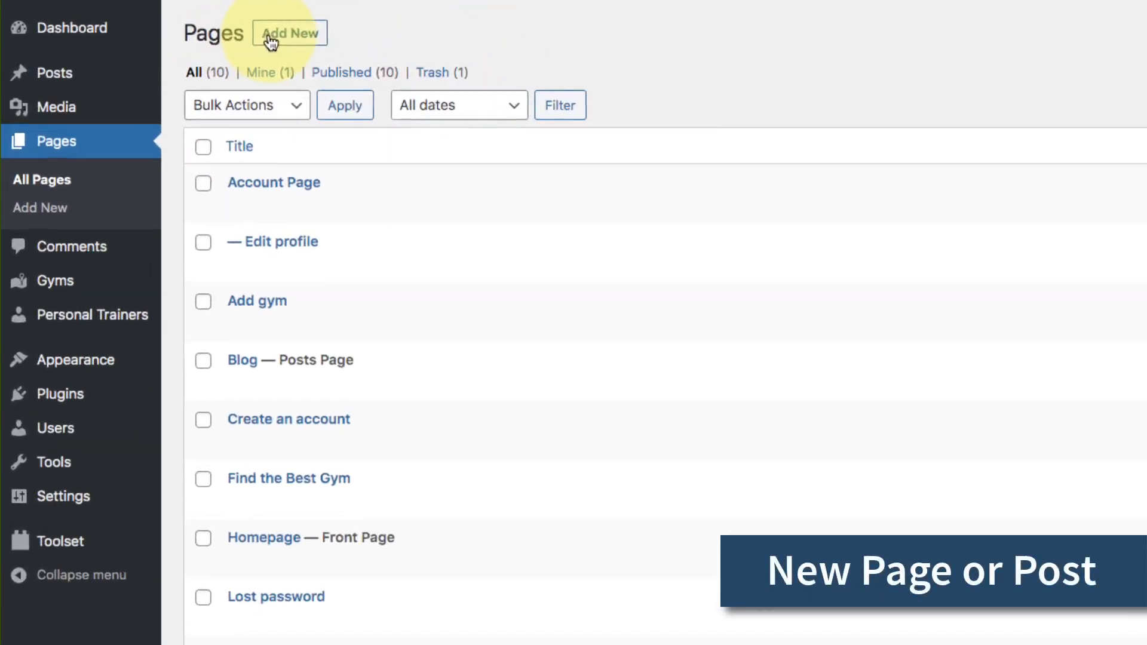
Add a new page with a Toolset View block showing Gyms, past the content step.
{"action": "left_click", "coordinate": [289, 32]}
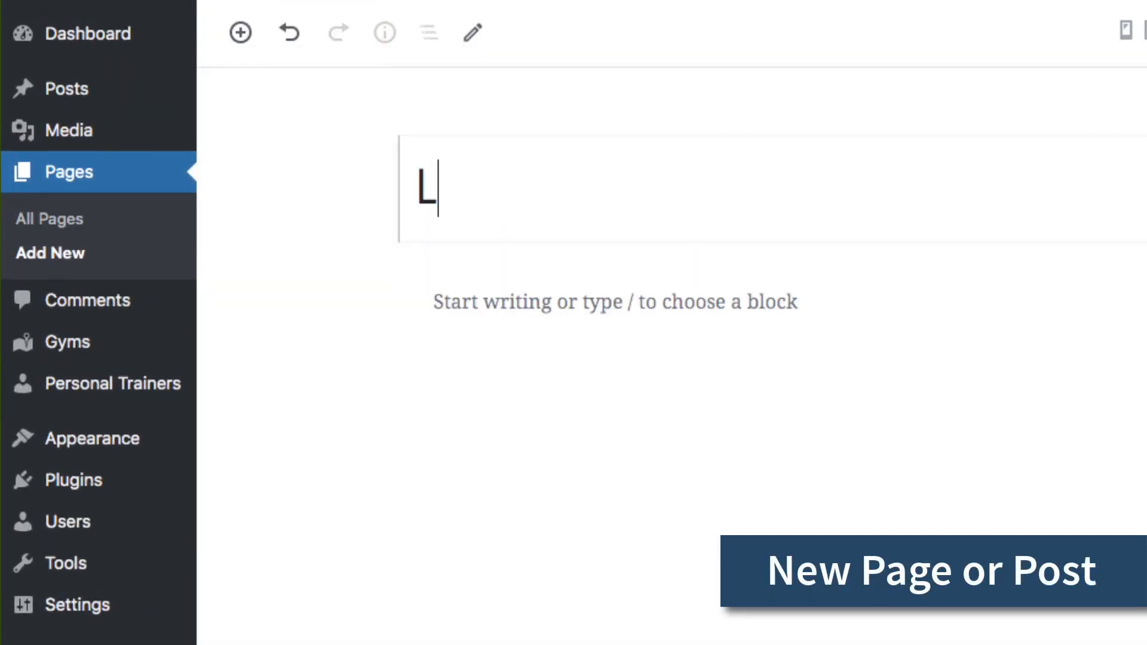
{"action": "left_click", "coordinate": [240, 32]}
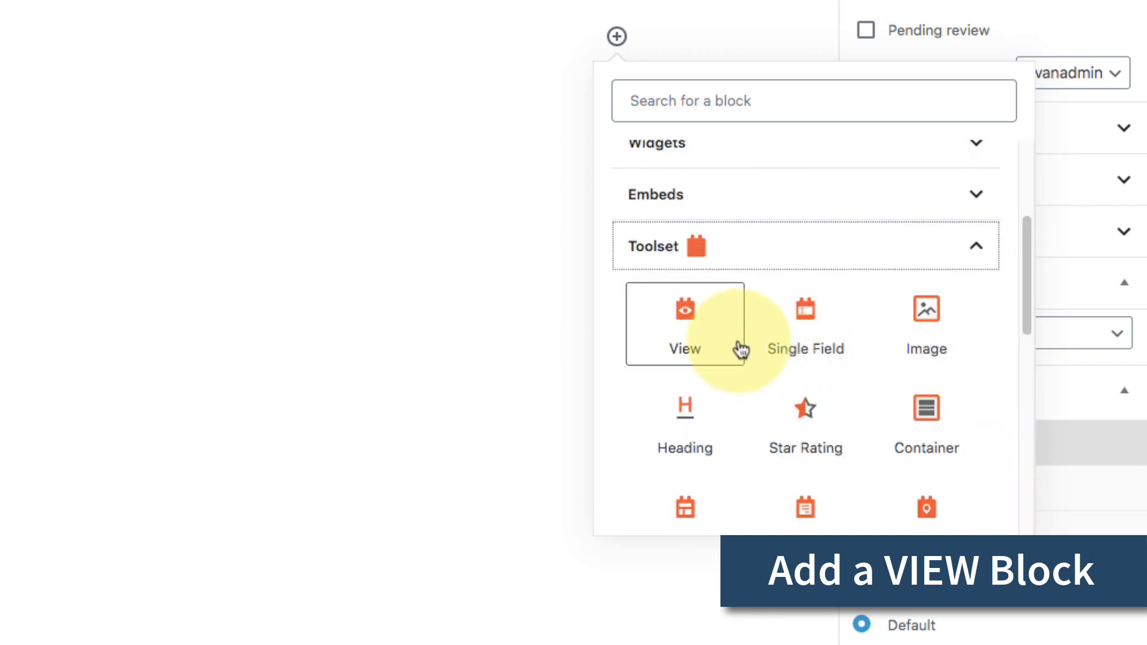
{"action": "left_click", "coordinate": [685, 324]}
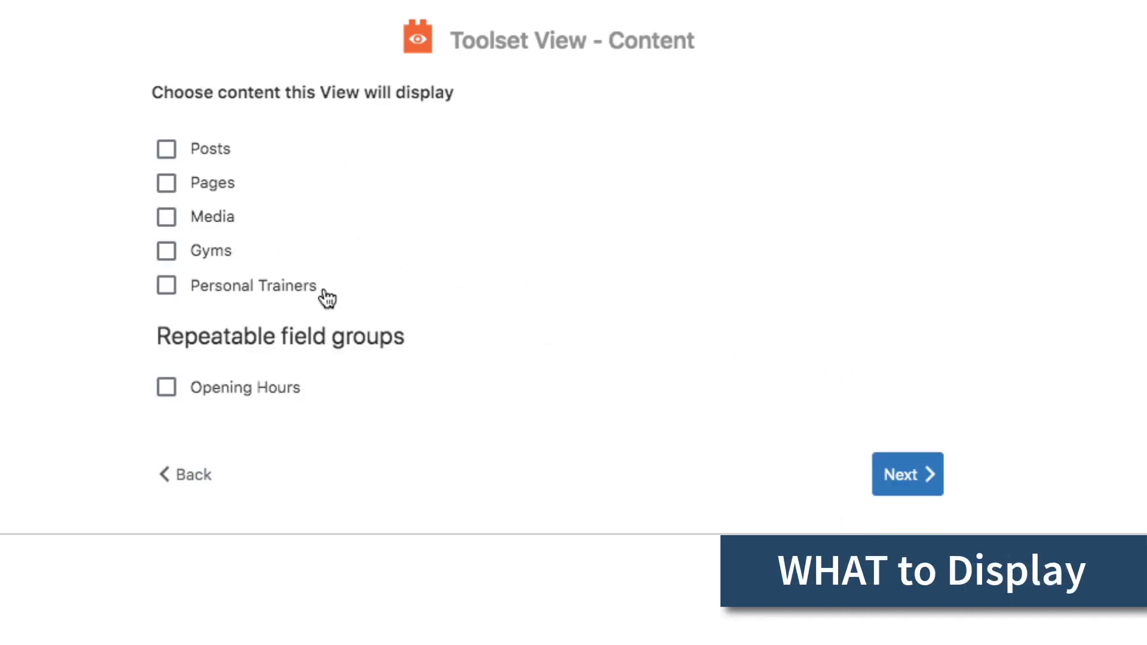
{"action": "left_click", "coordinate": [166, 251]}
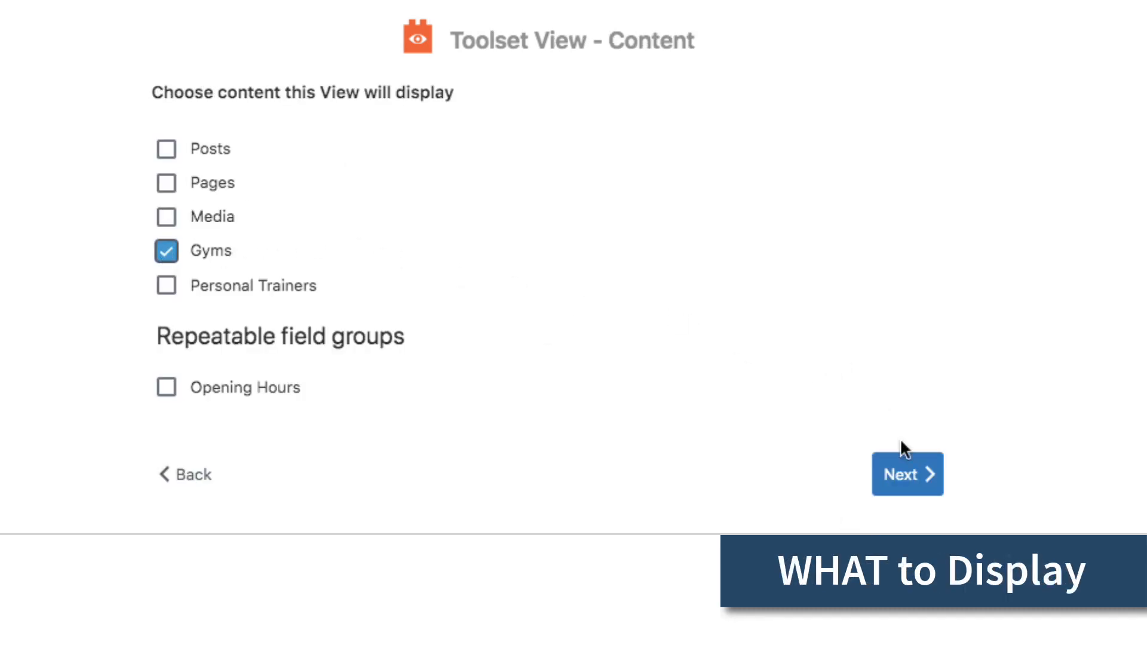
{"action": "left_click", "coordinate": [907, 474]}
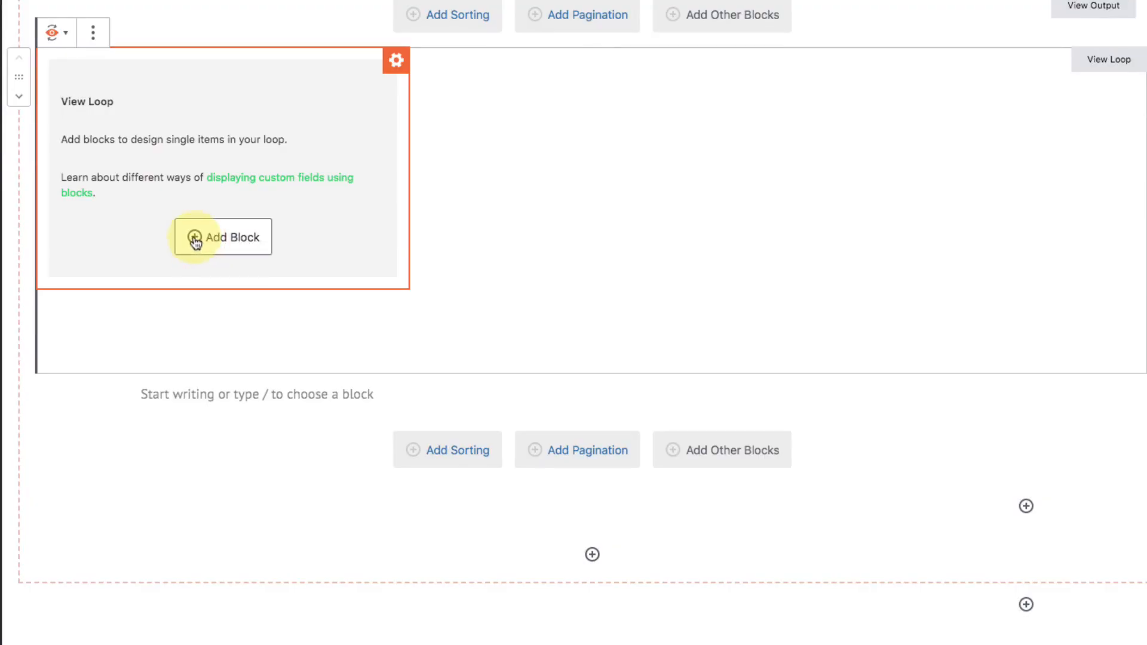
Add a heading reading 'This is a Title' to the loop, then select the View Loop.
{"action": "left_click", "coordinate": [222, 237]}
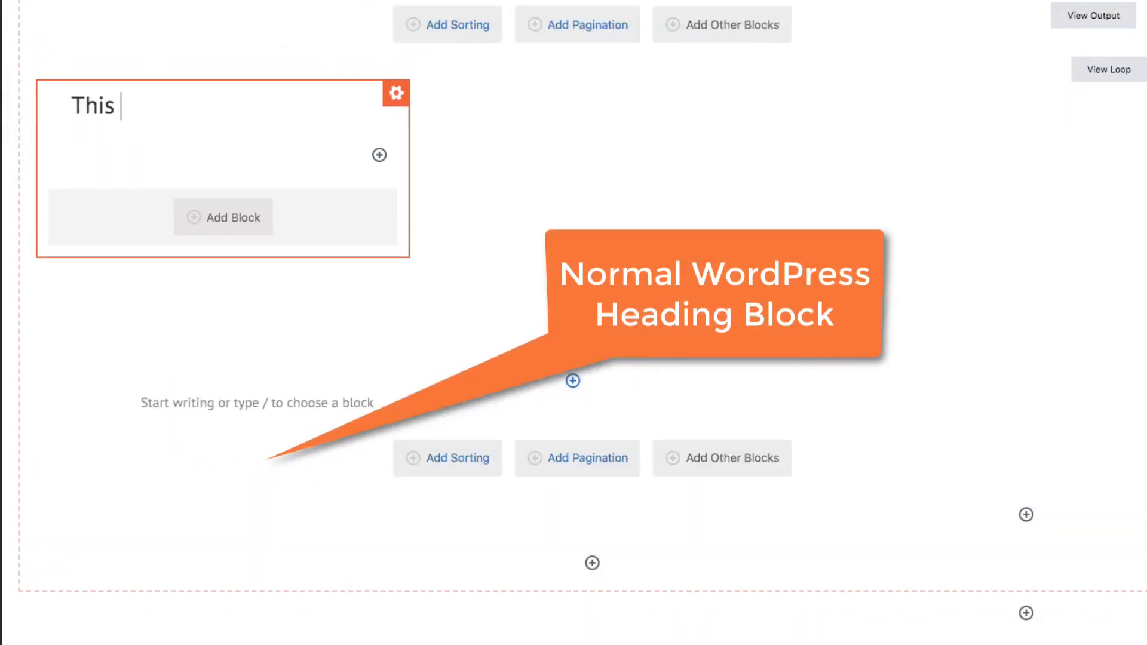
{"action": "type", "text": "is a Title"}
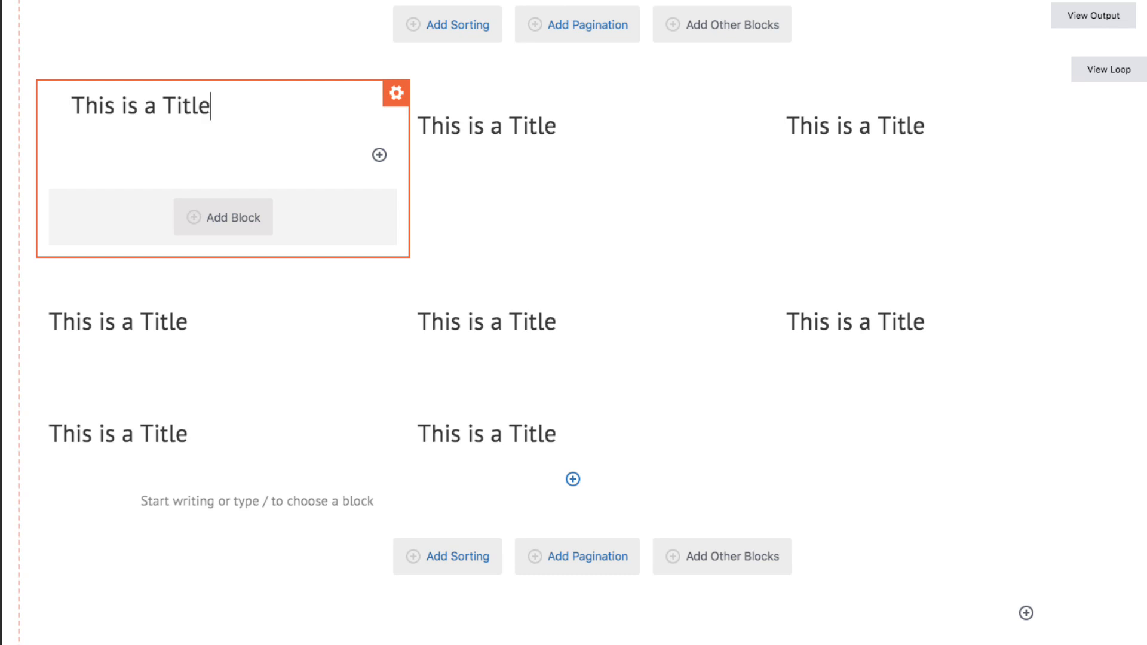
{"action": "left_click", "coordinate": [141, 107]}
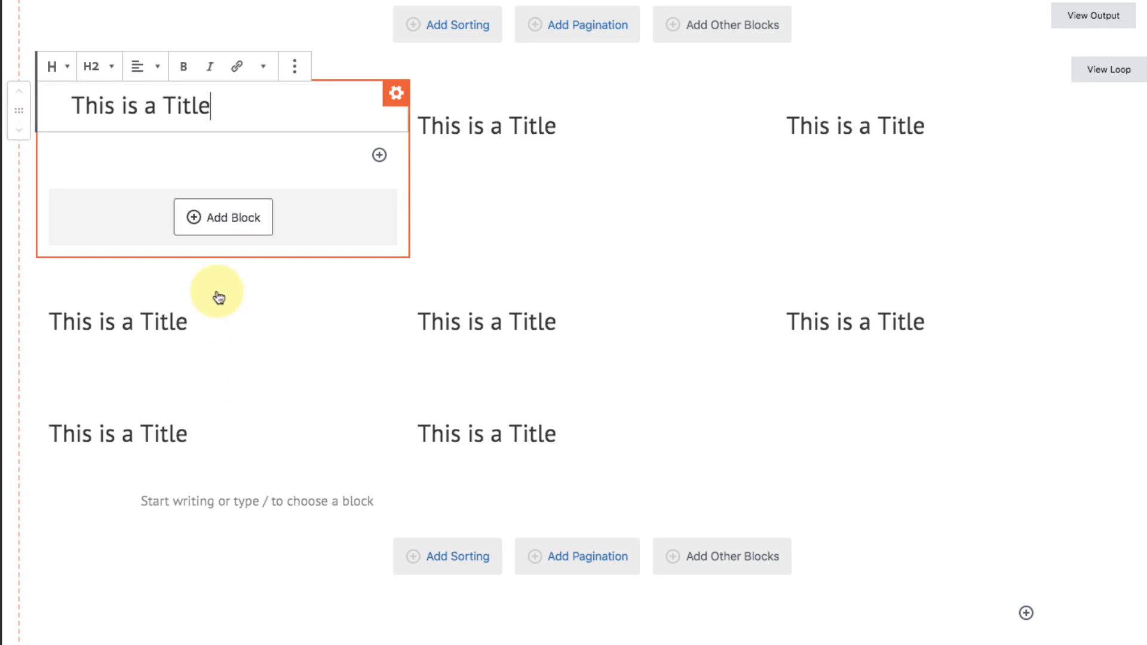
{"action": "left_click", "coordinate": [194, 217]}
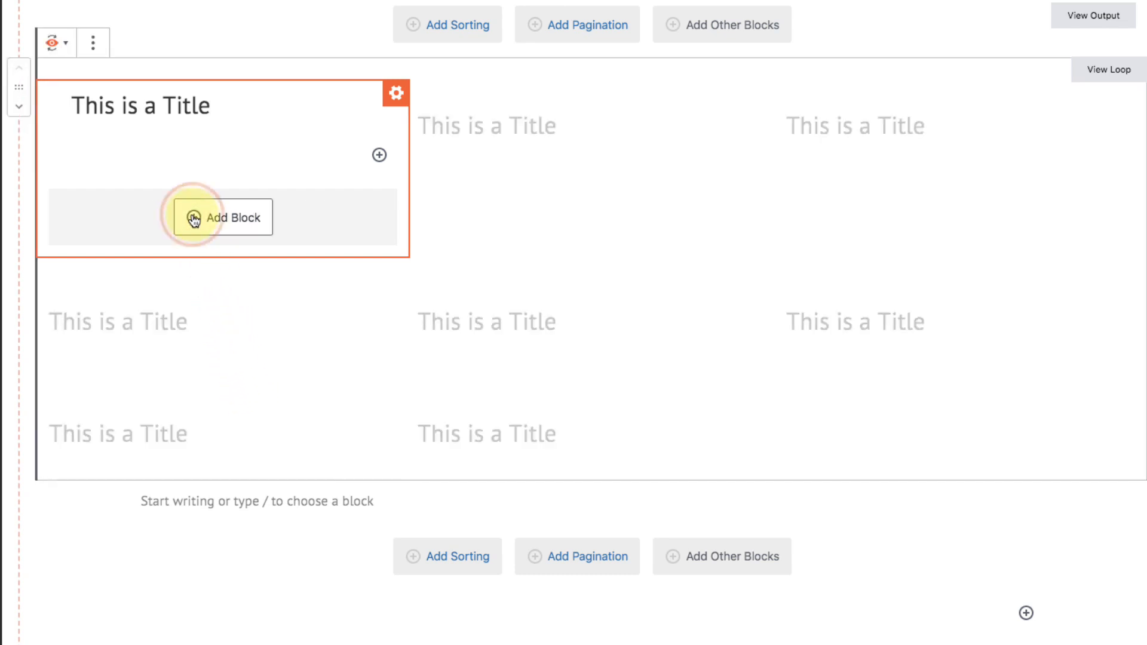
Insert a Toolset Heading block into the first grid item of the loop.
{"action": "left_click", "coordinate": [223, 218]}
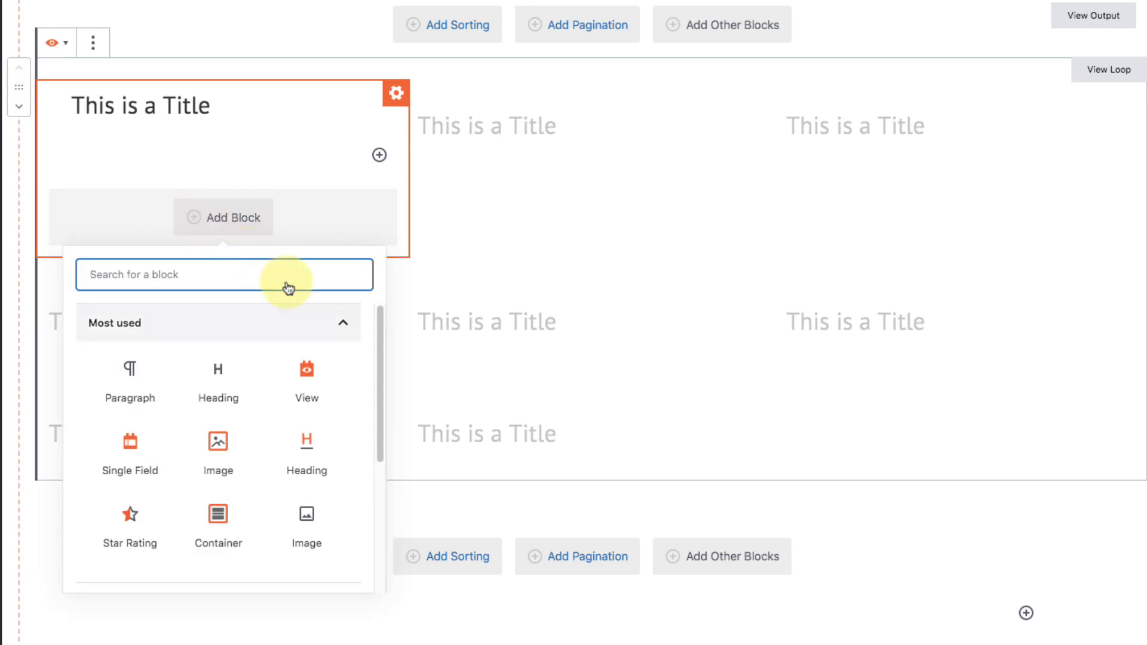
{"action": "left_click", "coordinate": [342, 323]}
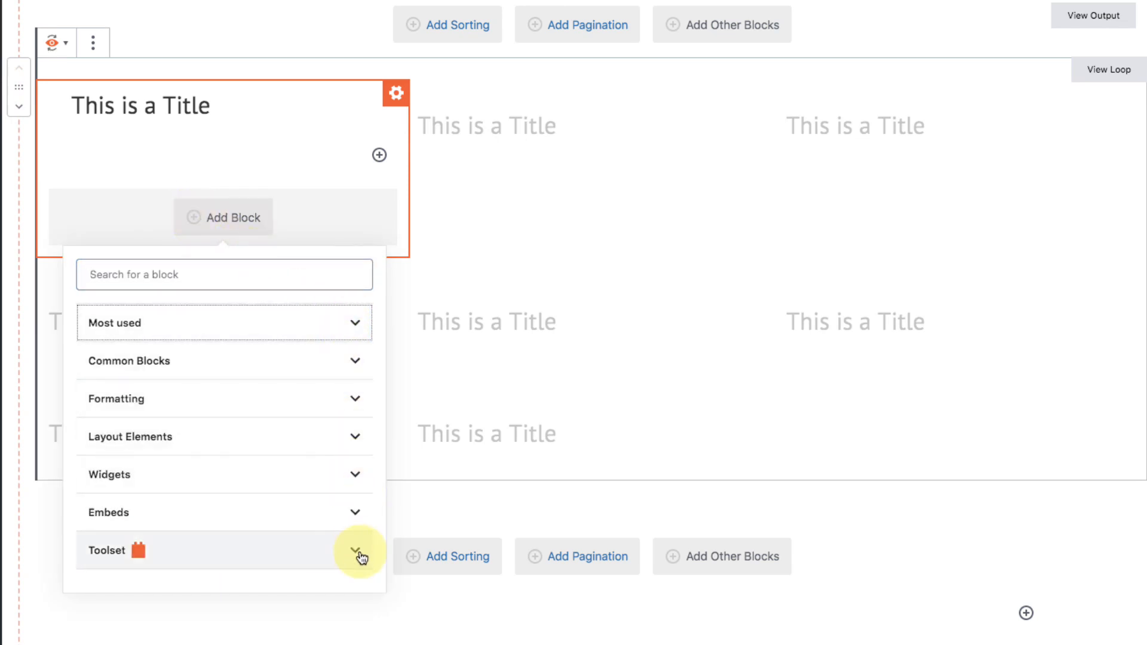
{"action": "left_click", "coordinate": [355, 551]}
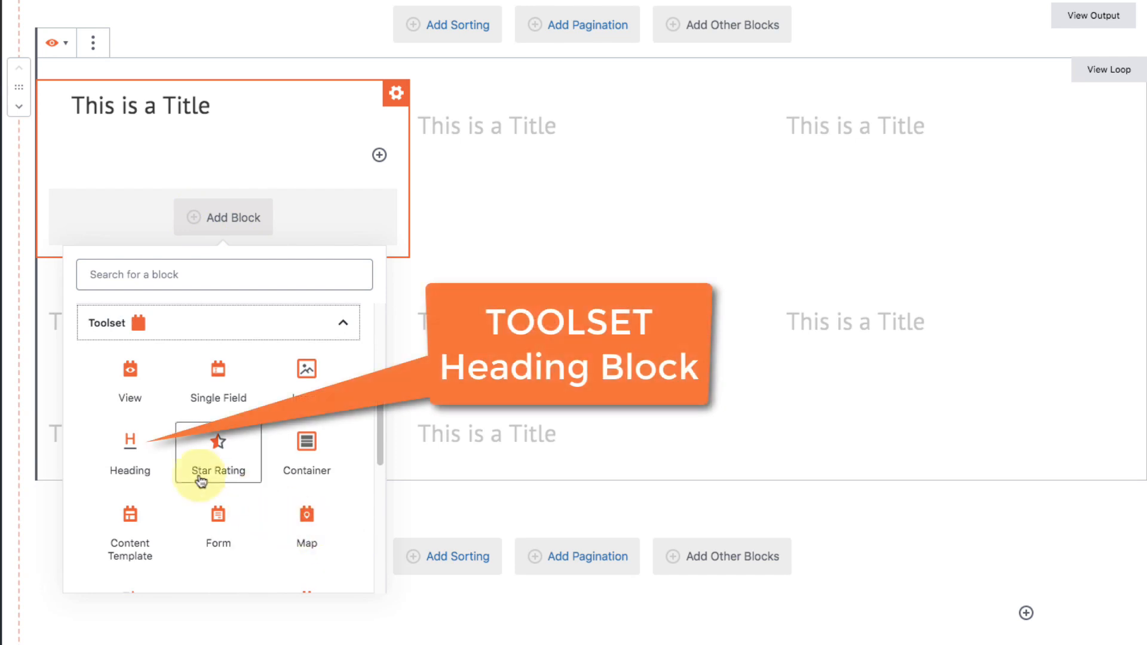
{"action": "left_click", "coordinate": [129, 442]}
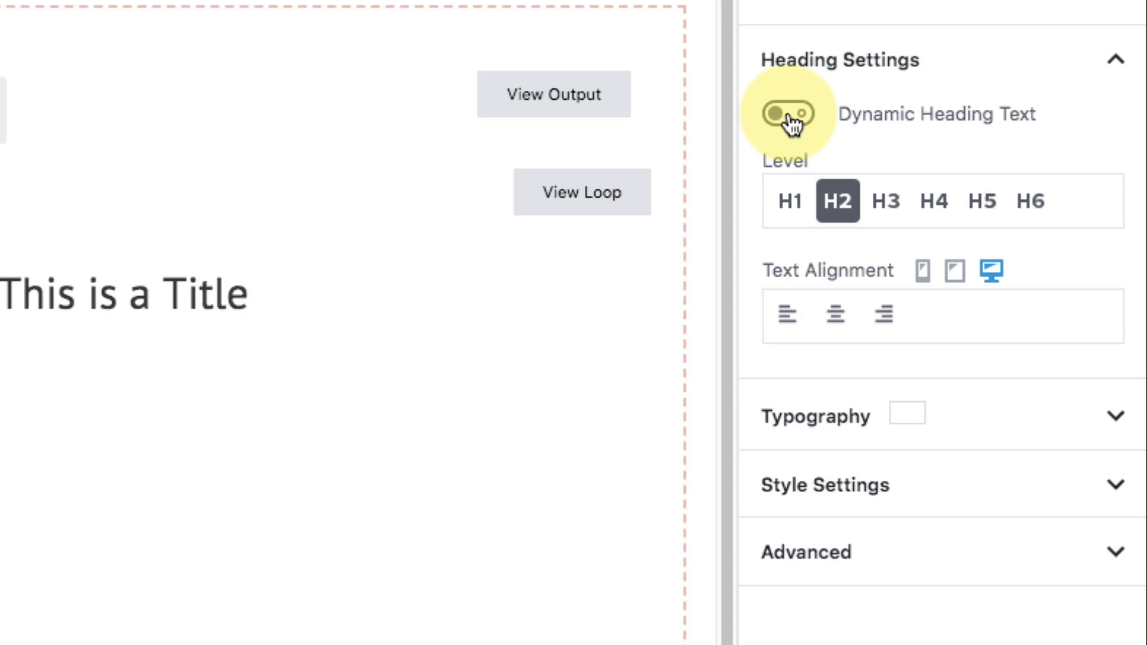
Enable Dynamic Heading Text with Post Title as the heading source.
{"action": "left_click", "coordinate": [791, 112]}
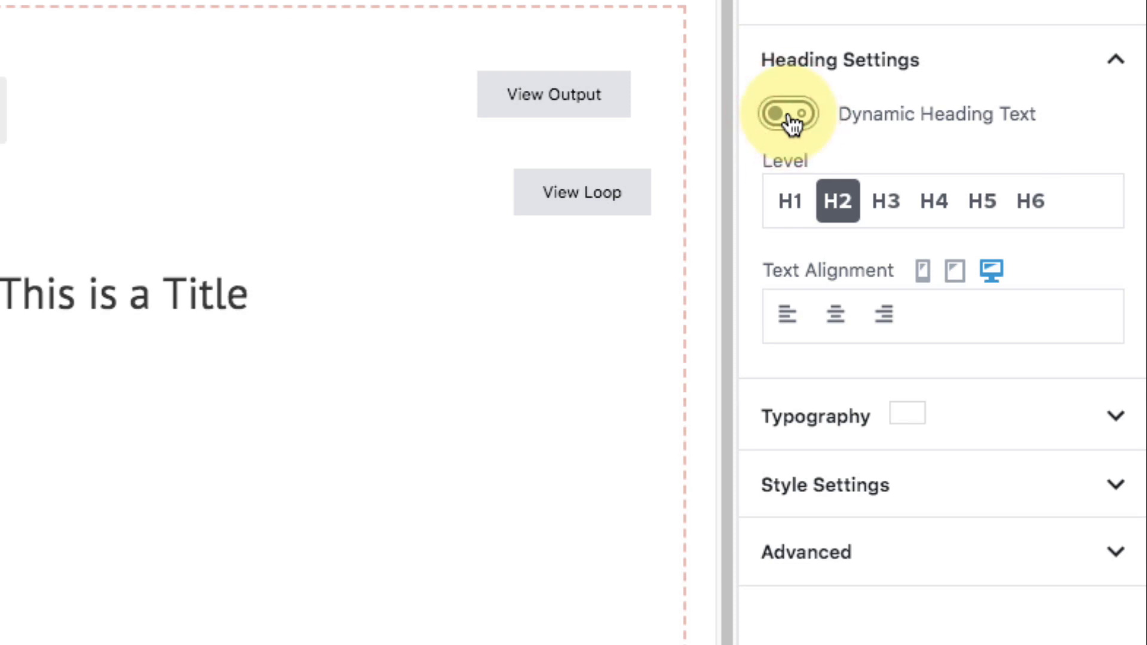
{"action": "left_click", "coordinate": [789, 113]}
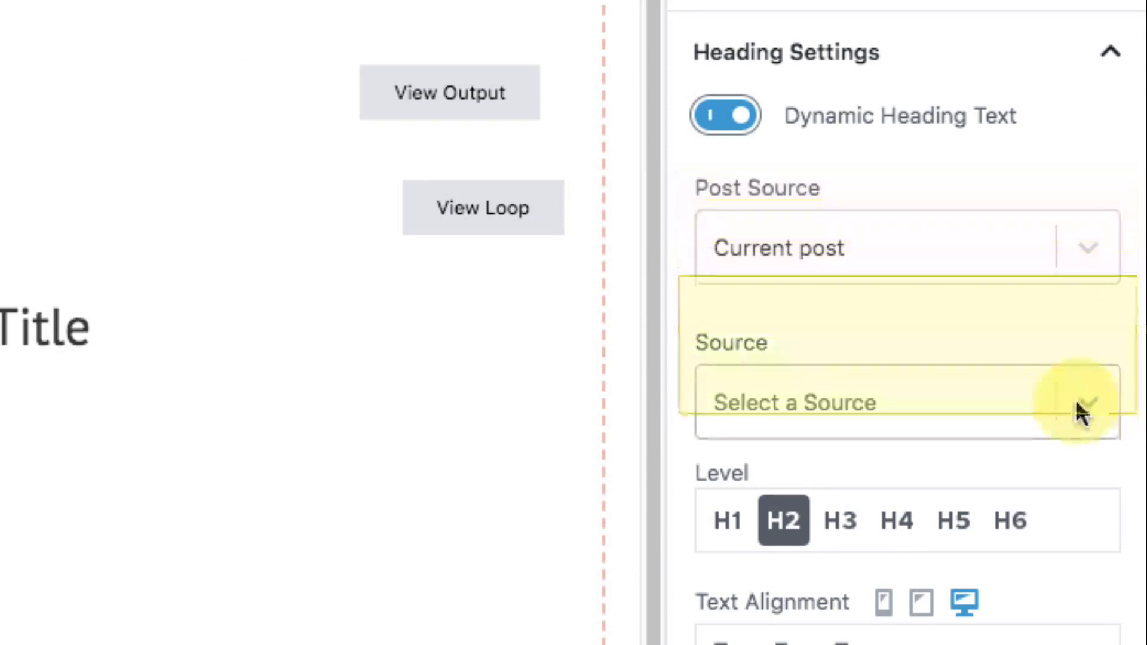
{"action": "left_click", "coordinate": [1082, 408]}
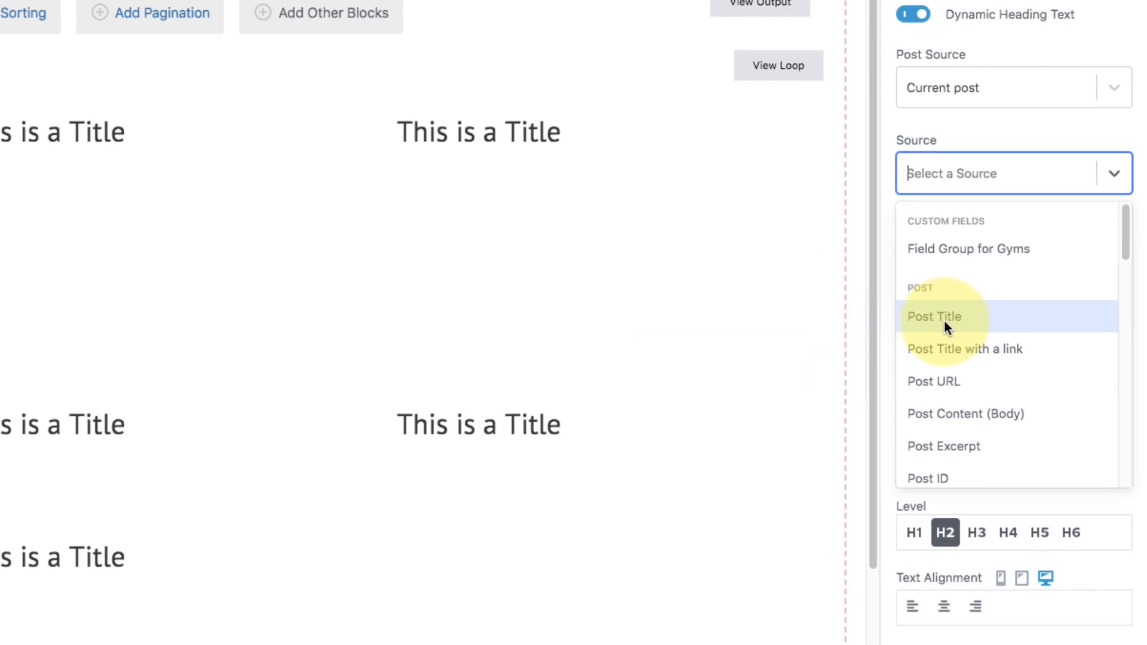
{"action": "left_click", "coordinate": [934, 316]}
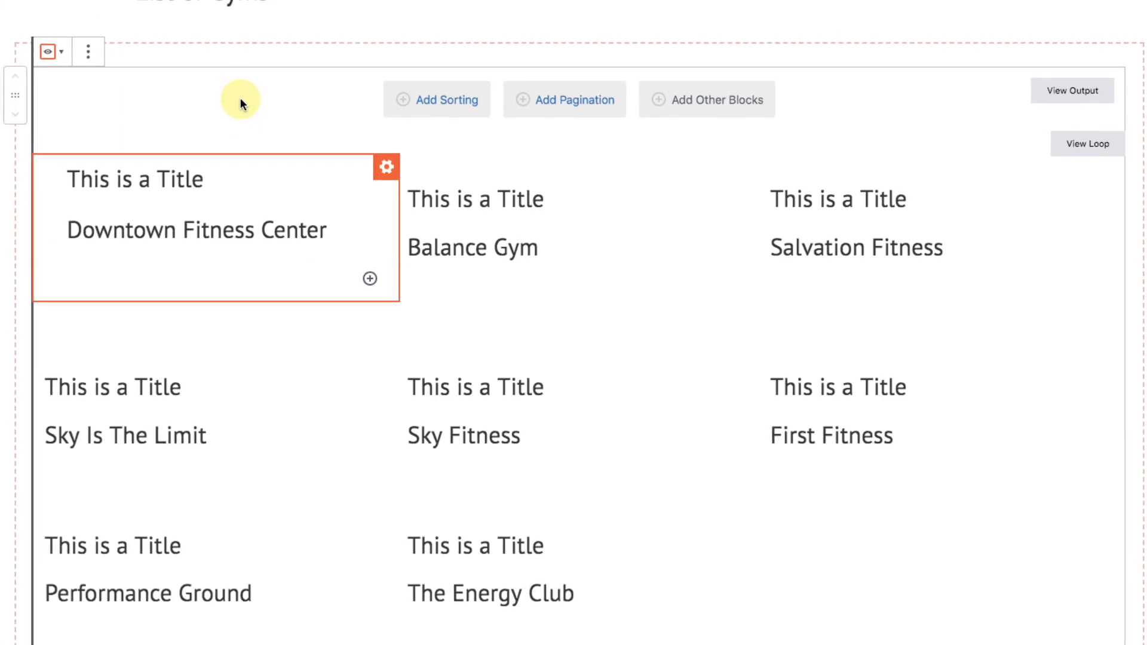
Delete the static 'This is a Title' heading from the loop item.
{"action": "left_click", "coordinate": [111, 179]}
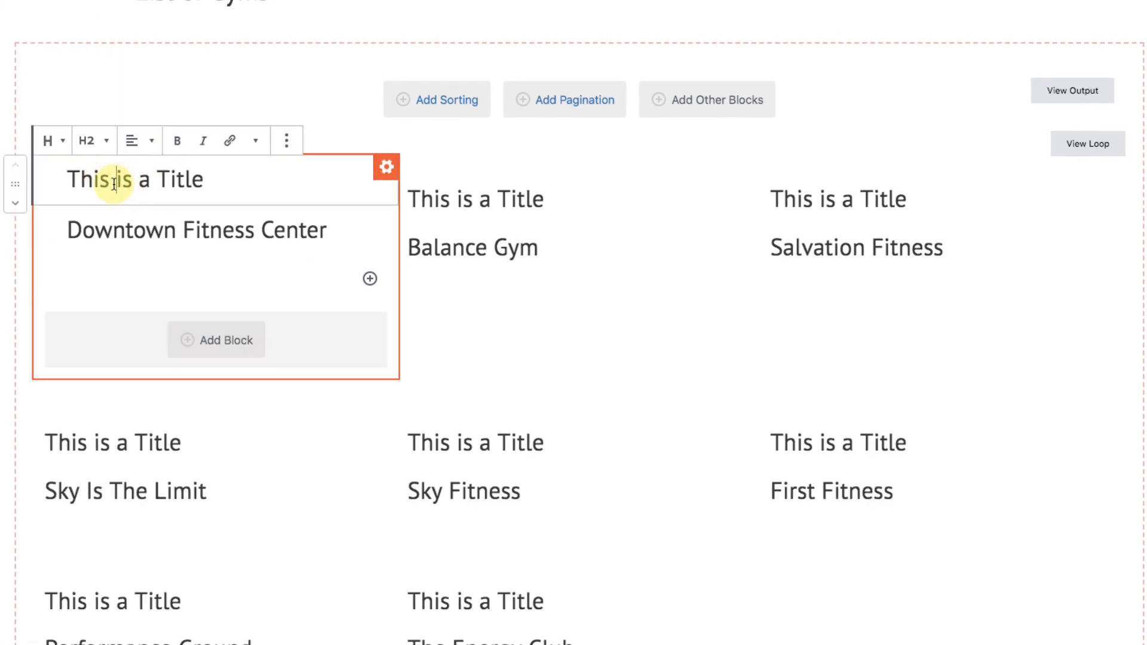
{"action": "left_click", "coordinate": [286, 140]}
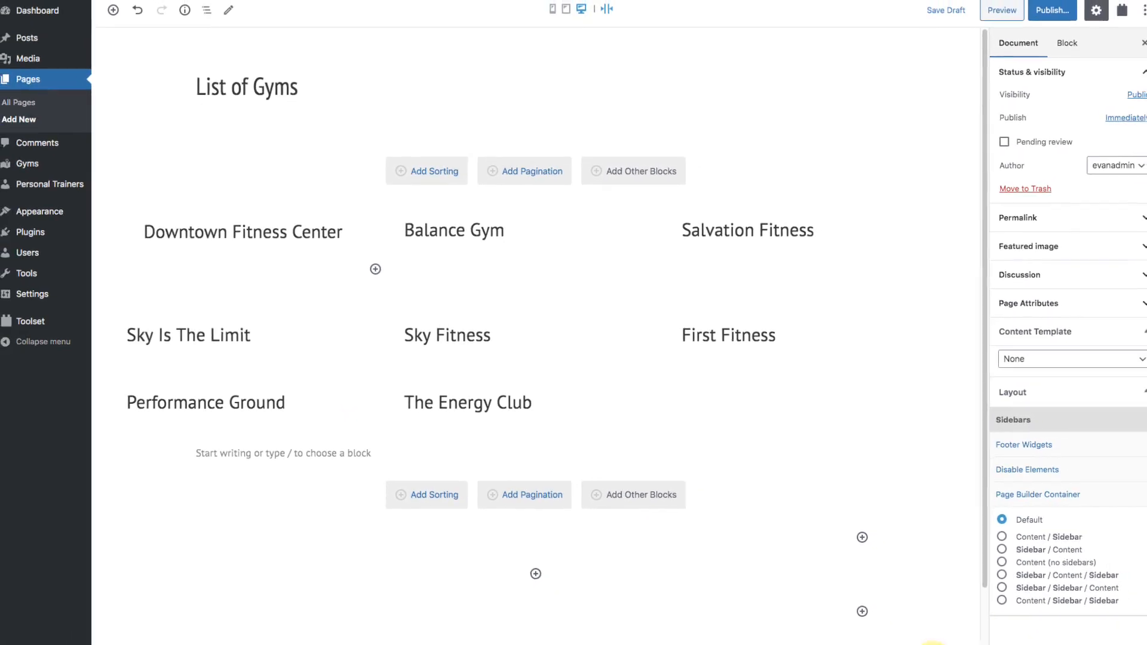
Publish the List of Gyms page and dismiss the confirmation panel.
{"action": "left_click", "coordinate": [1052, 10]}
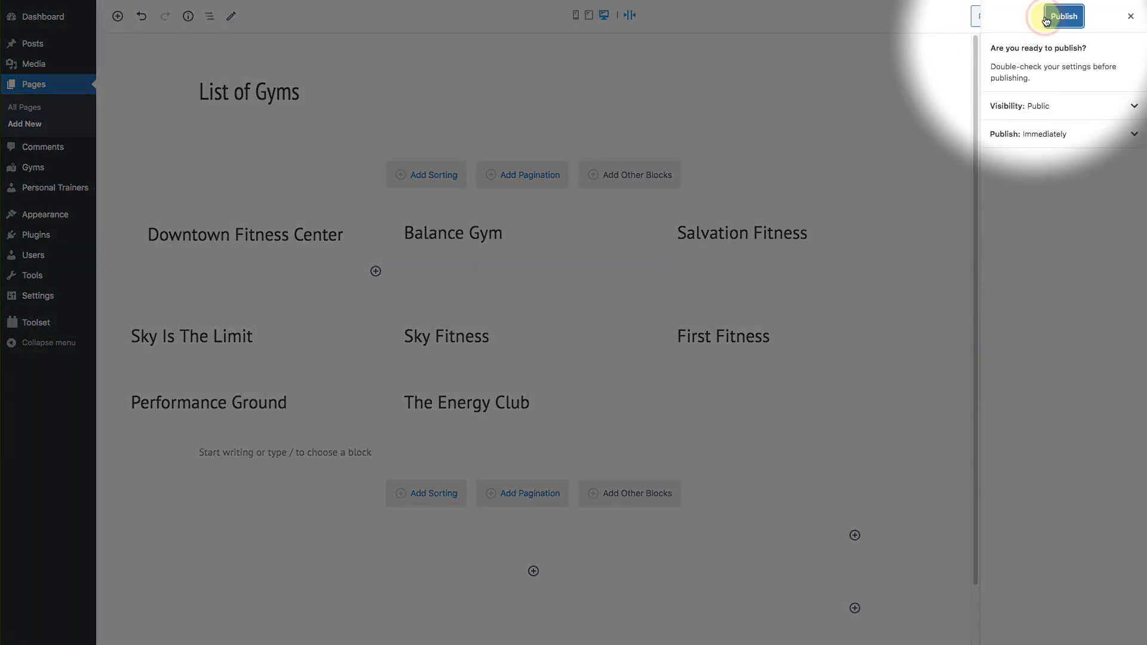
{"action": "left_click", "coordinate": [1063, 16]}
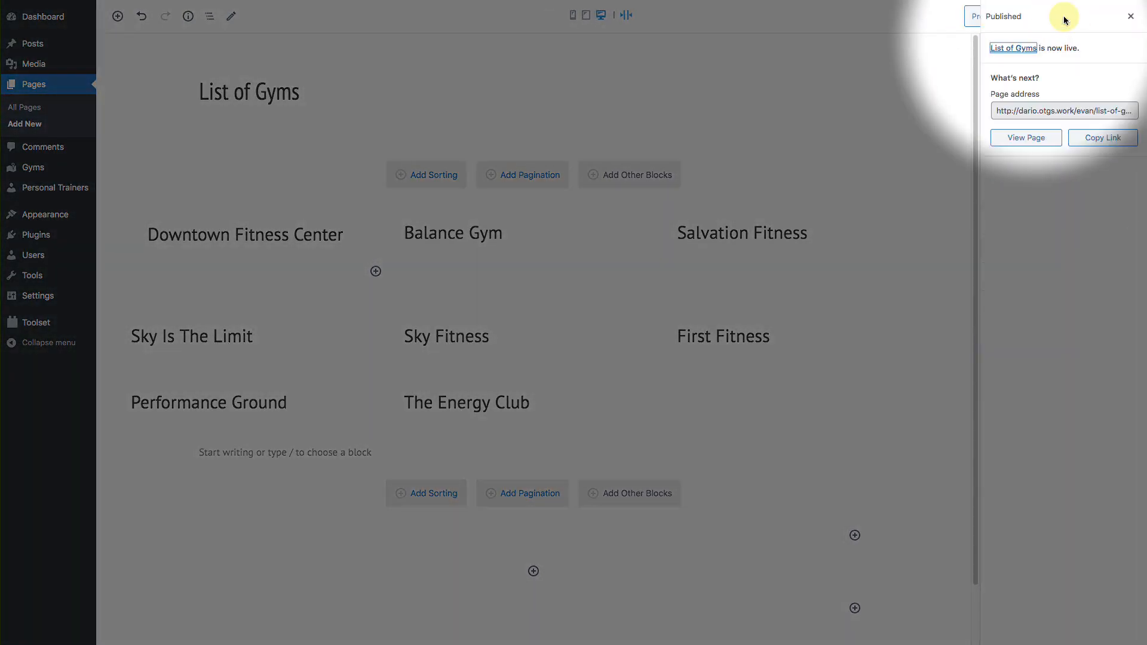
{"action": "left_click", "coordinate": [1026, 138]}
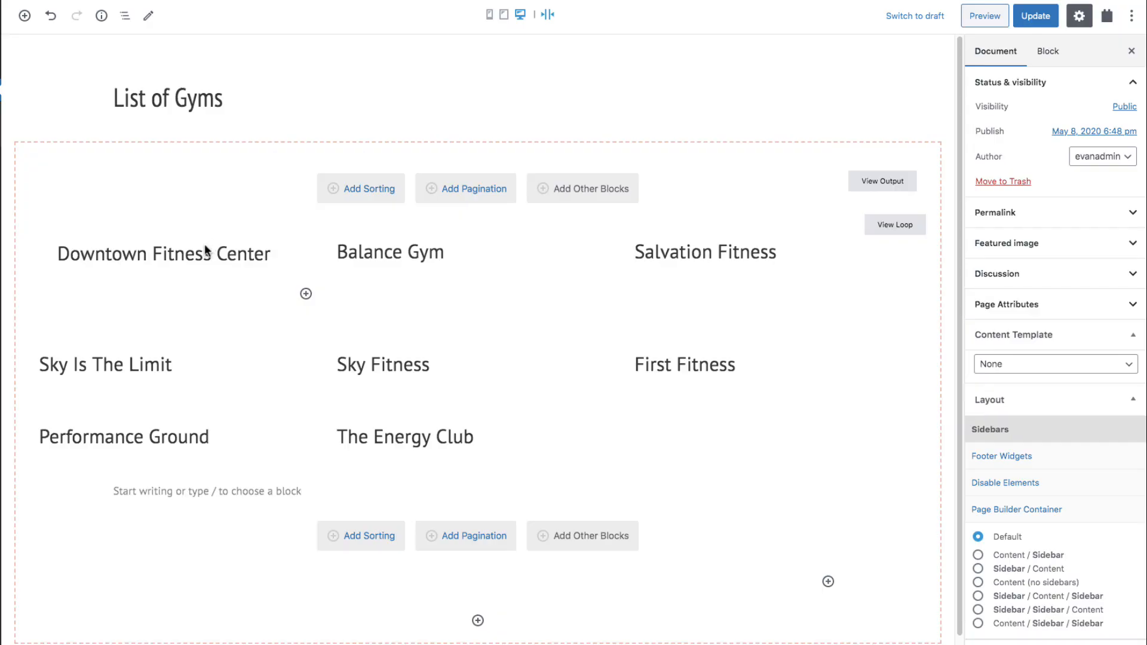
Add a dynamic Toolset Image block sourced from Field Group for Gyms, Gym Photo field.
{"action": "left_click", "coordinate": [168, 255]}
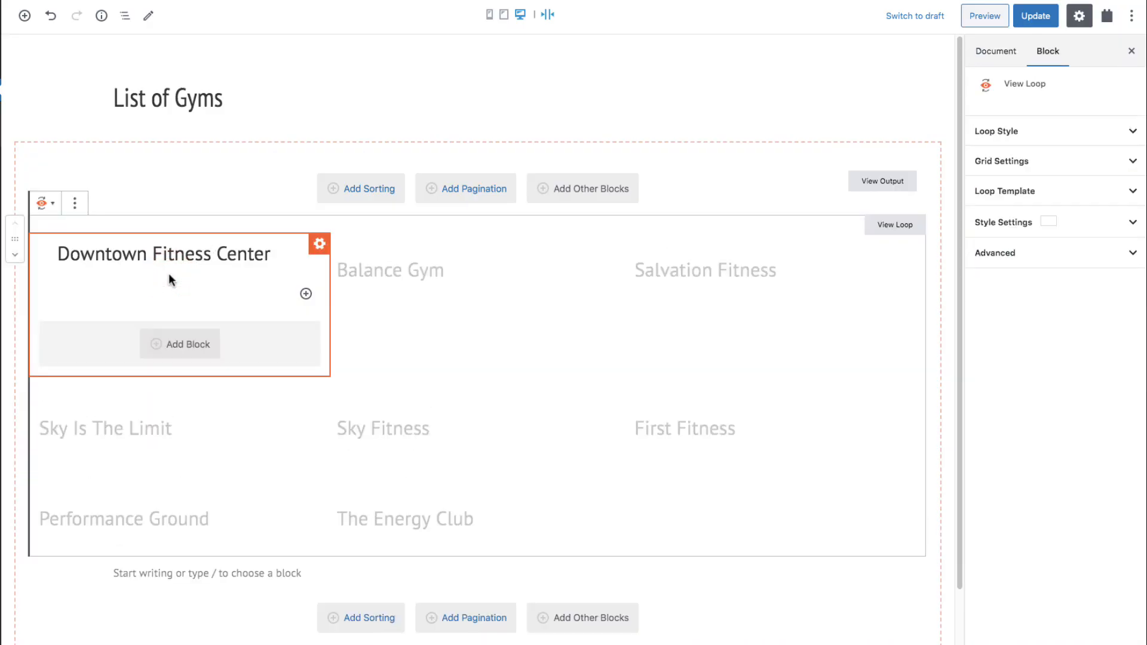
{"action": "left_click", "coordinate": [305, 293]}
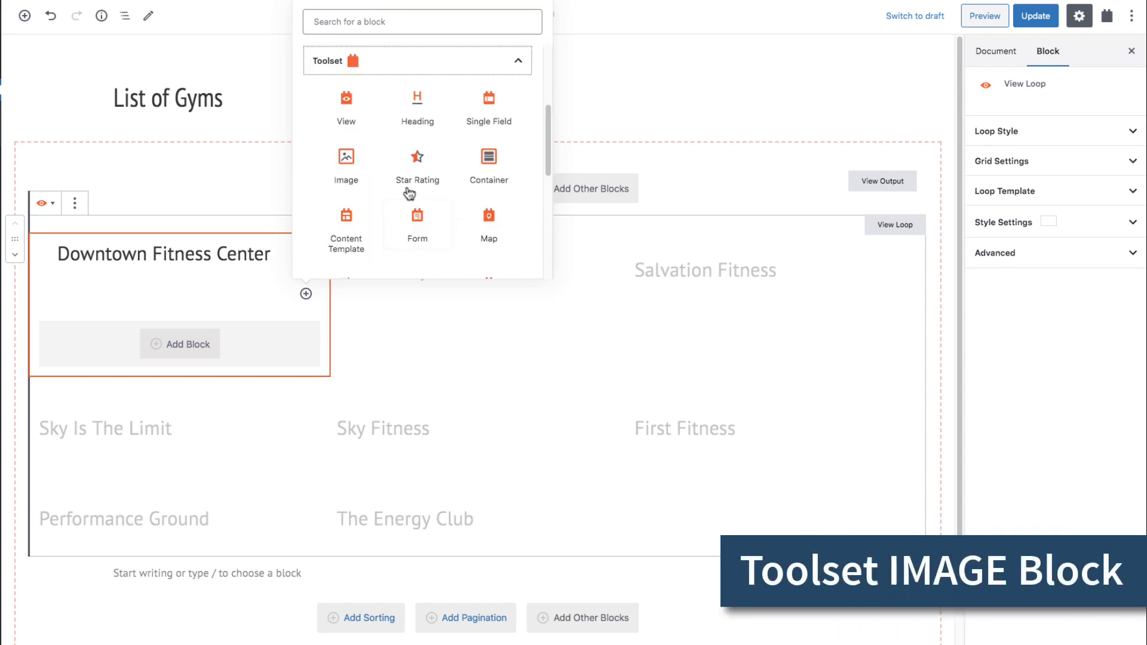
{"action": "left_click", "coordinate": [346, 157]}
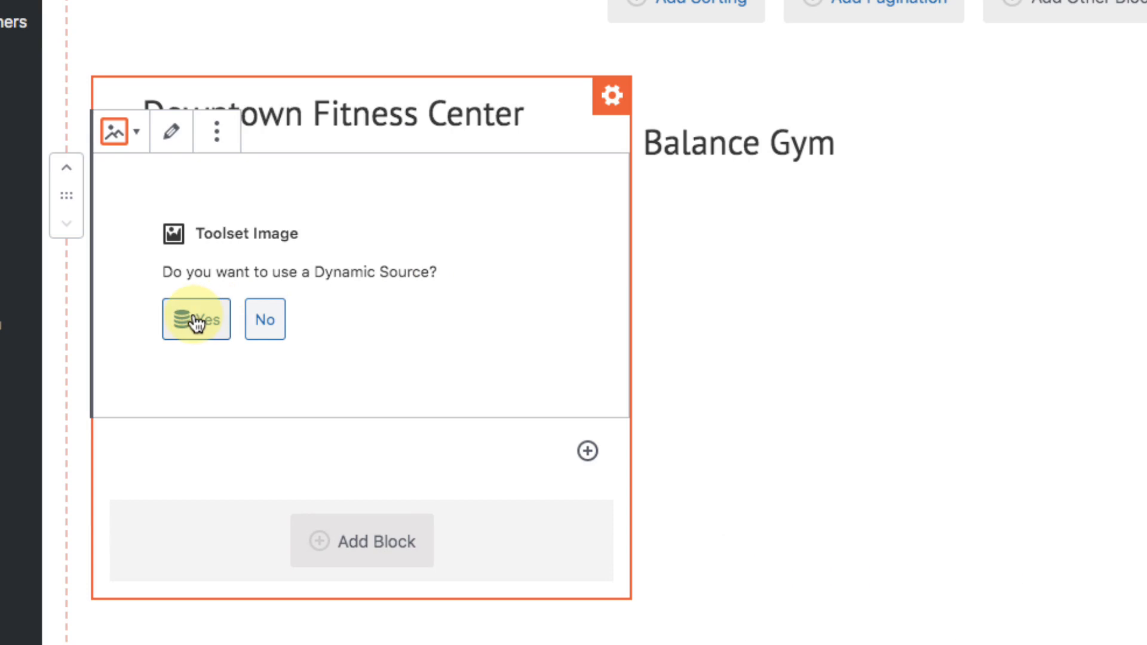
{"action": "left_click", "coordinate": [196, 318]}
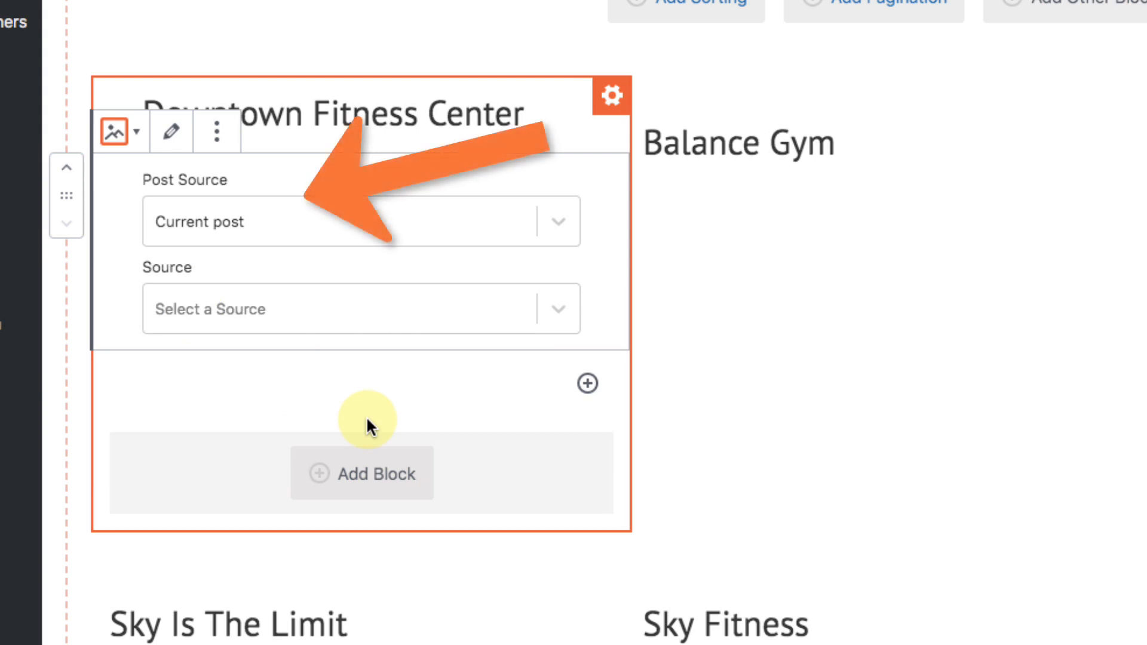
{"action": "left_click", "coordinate": [346, 309]}
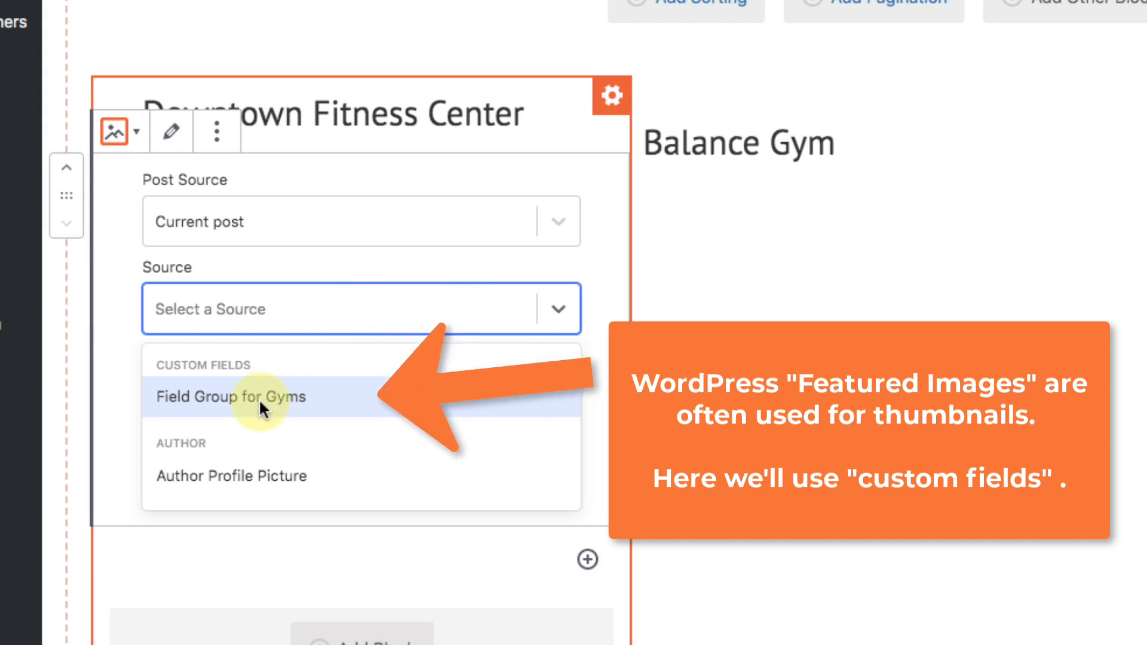
{"action": "left_click", "coordinate": [253, 397]}
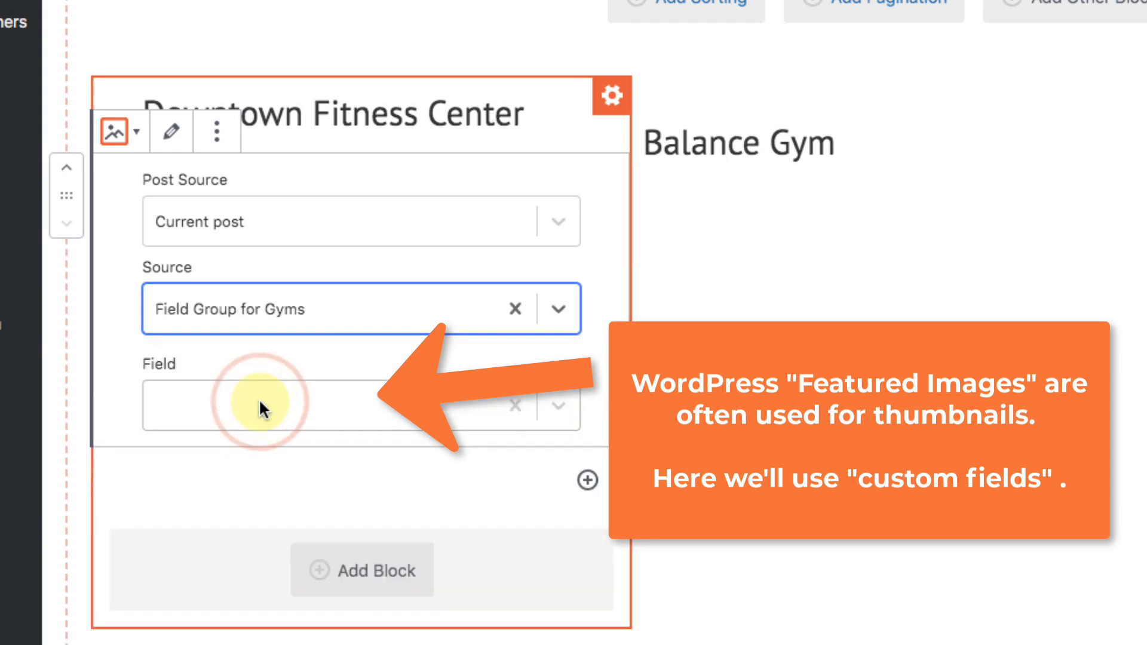
{"action": "left_click", "coordinate": [263, 407]}
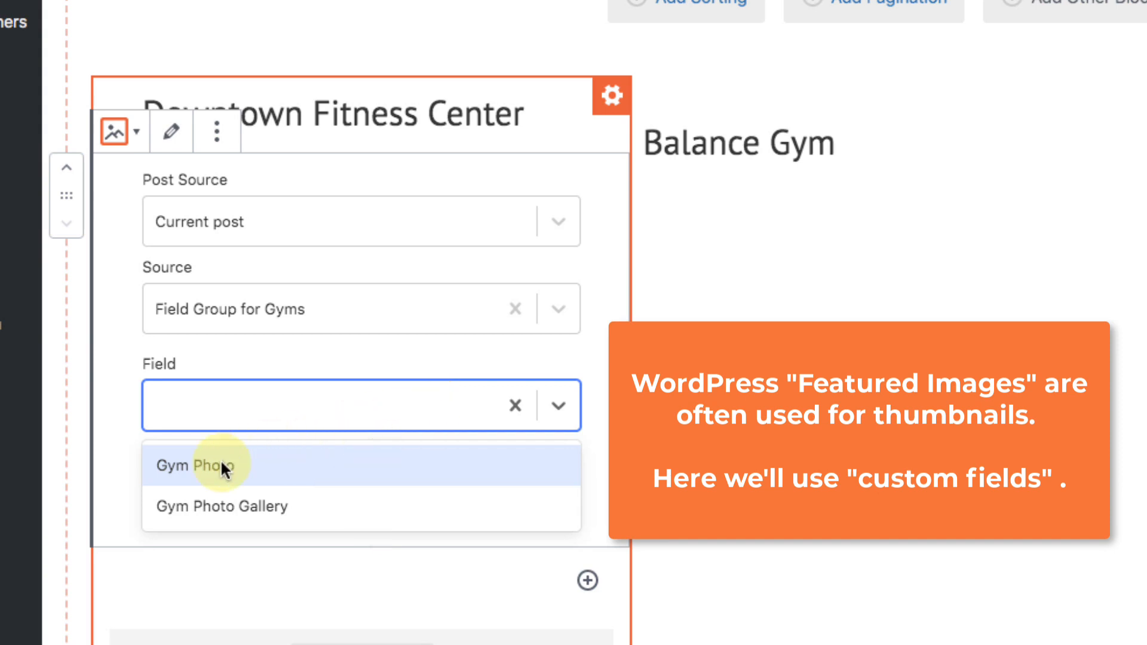
{"action": "left_click", "coordinate": [206, 464]}
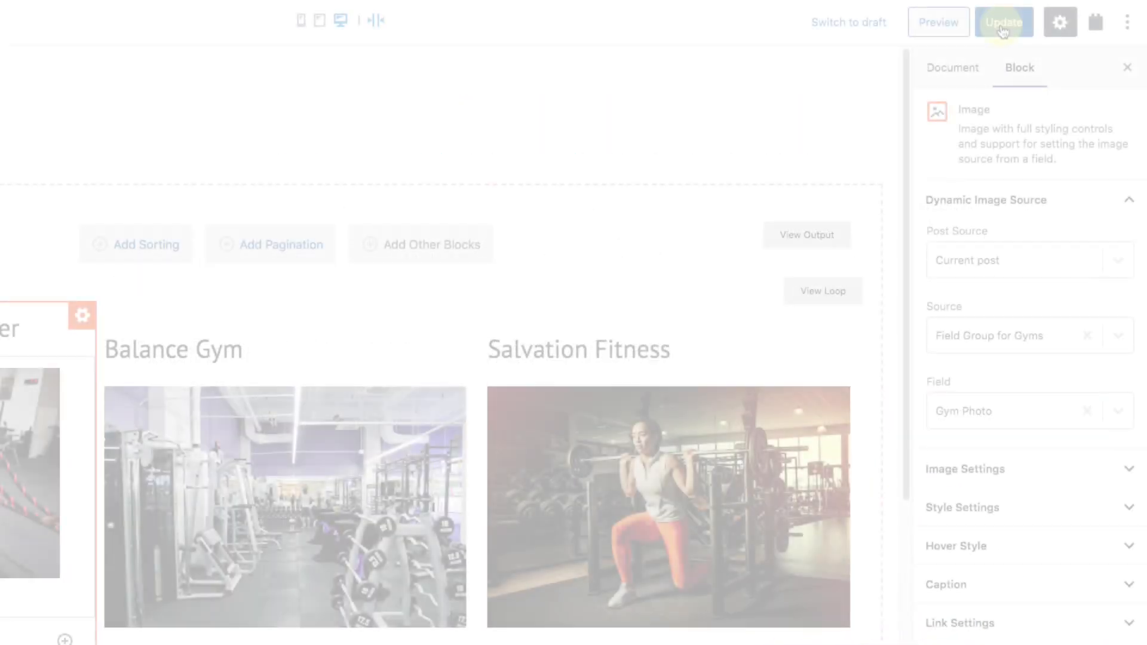
Update the page, then scroll through the live gym grid of titles and photos.
{"action": "left_click", "coordinate": [1000, 25]}
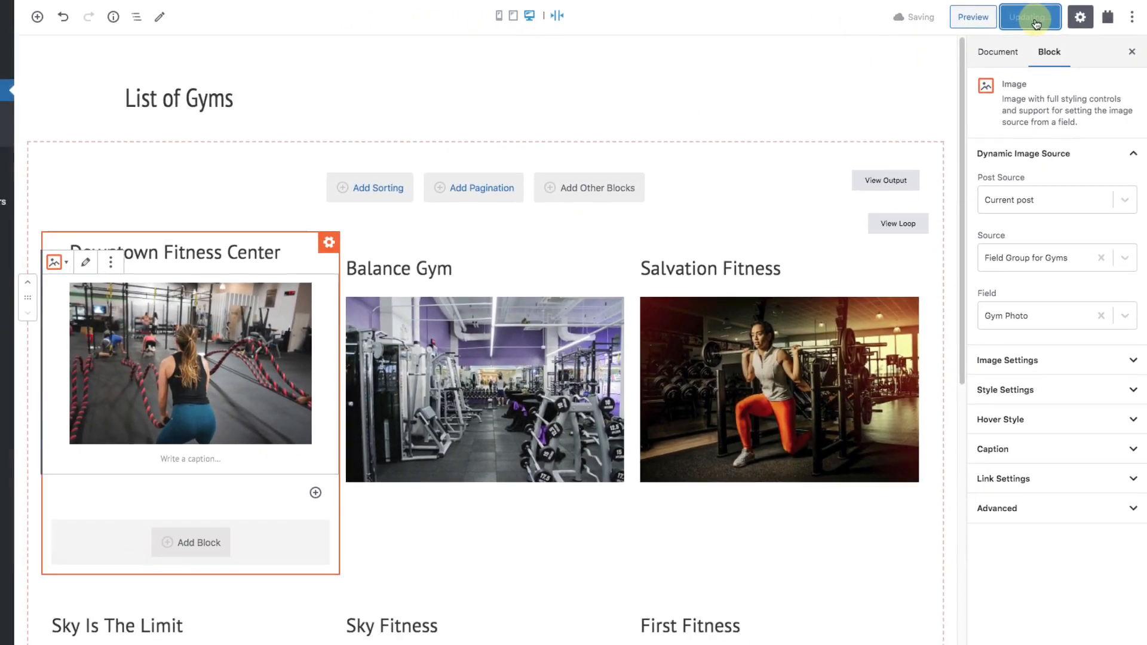
{"action": "left_click", "coordinate": [1028, 16]}
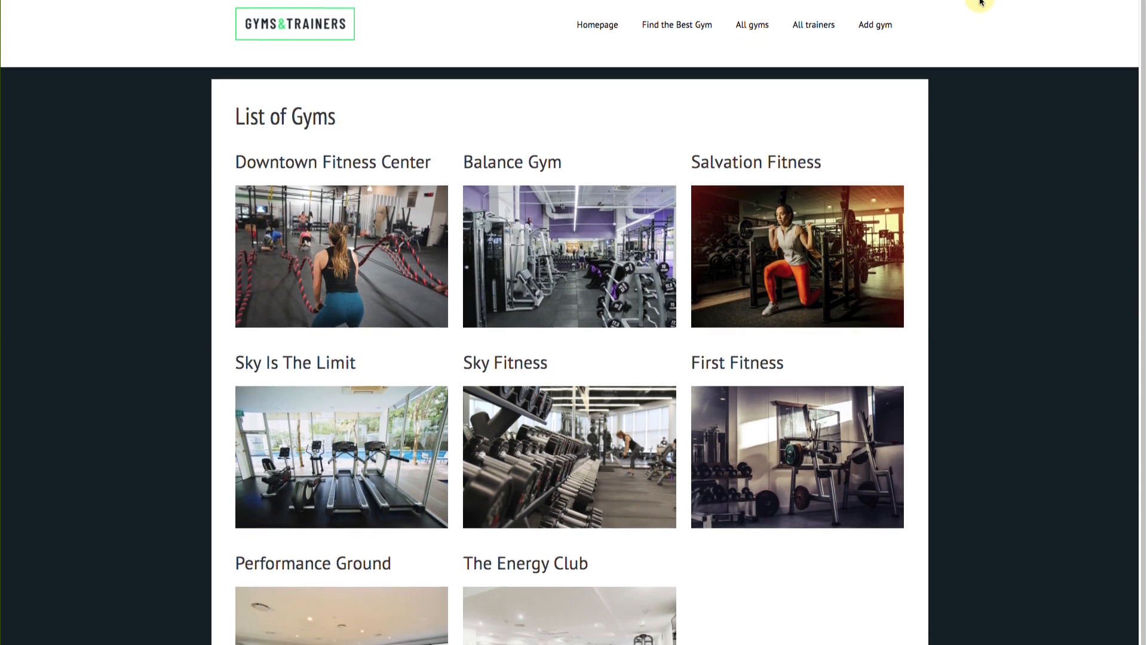
{"action": "scroll", "scroll_direction": "down", "scroll_amount": 3}
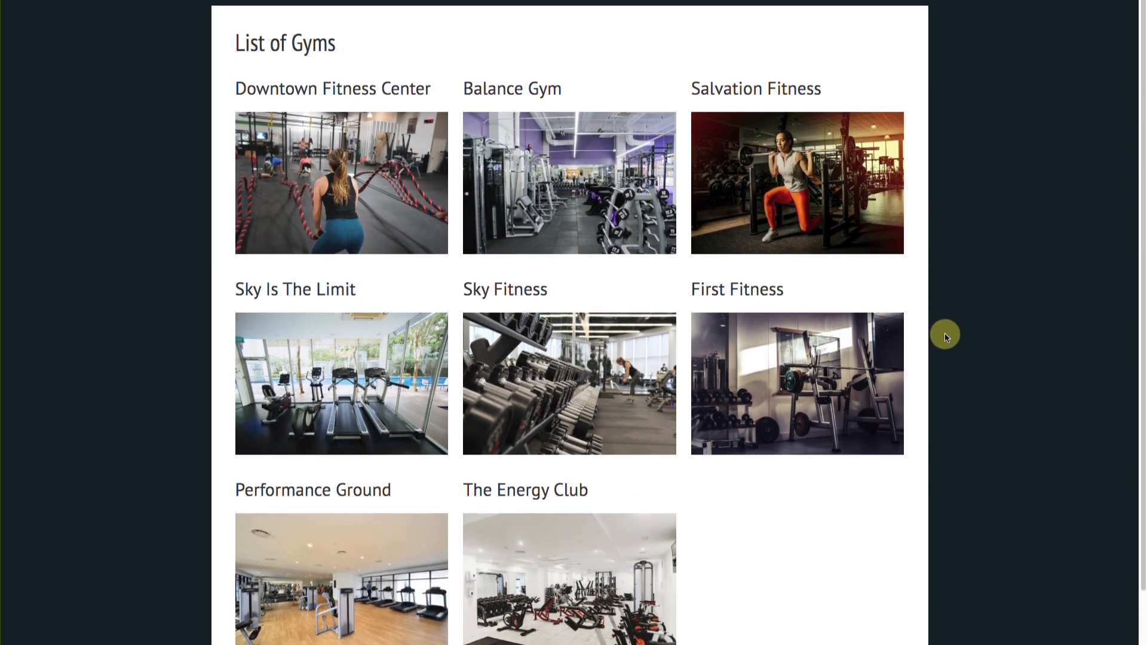
{"action": "scroll", "scroll_direction": "down", "scroll_amount": 3}
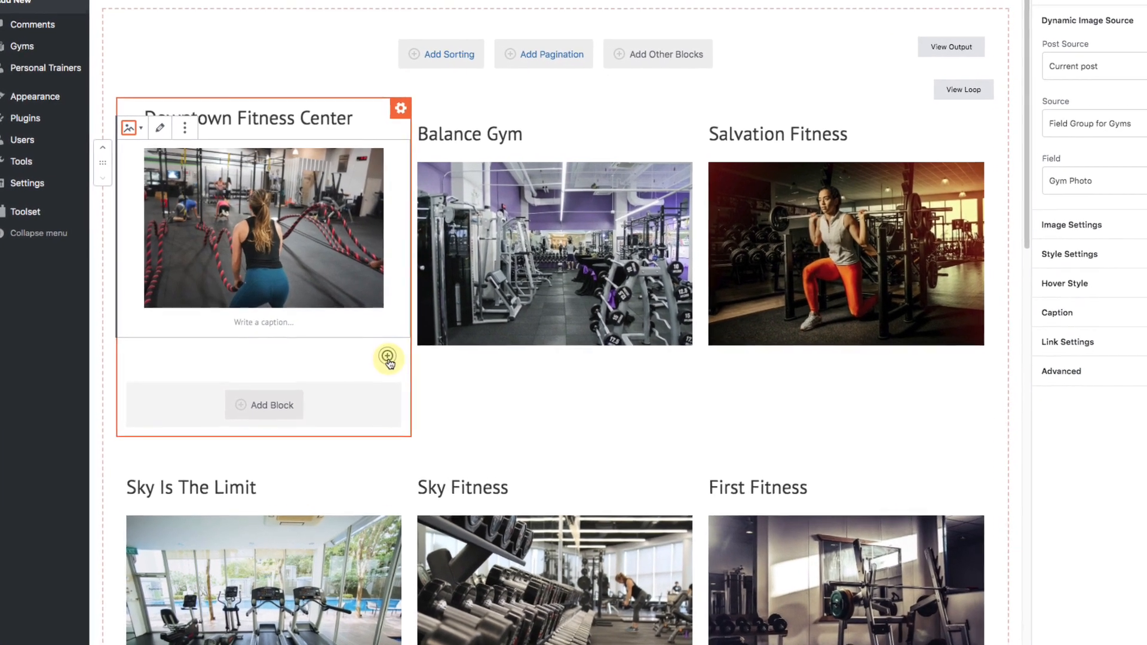
Add a Toolset Single Field block below the photo showing the standard Post Excerpt field.
{"action": "left_click", "coordinate": [387, 356]}
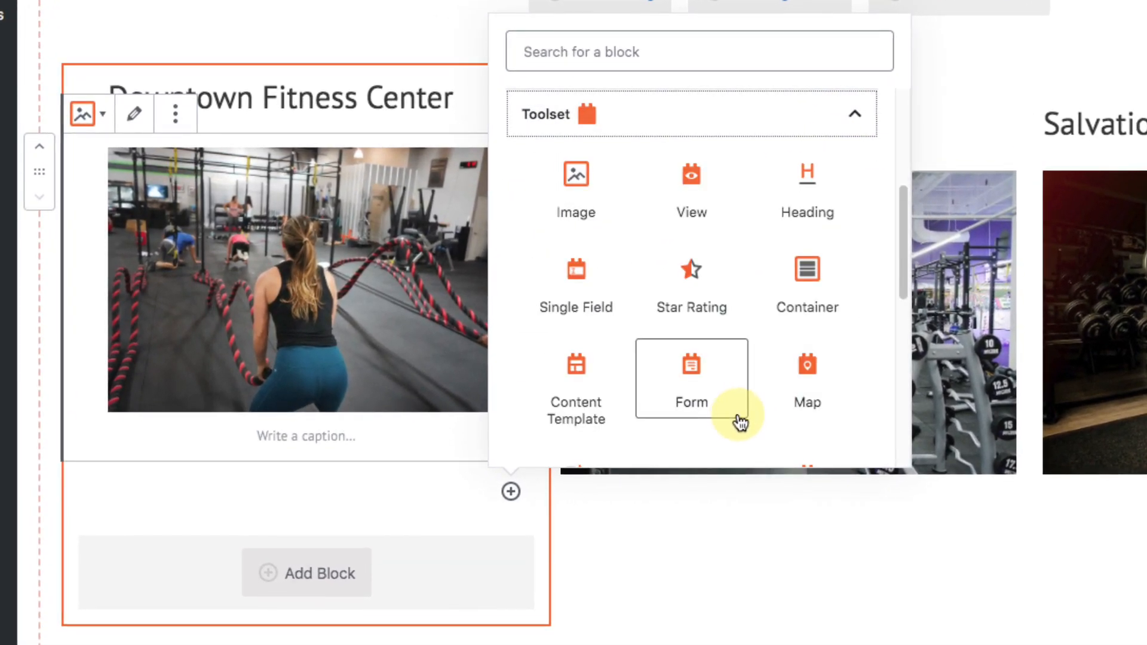
{"action": "mouse_move", "coordinate": [868, 321]}
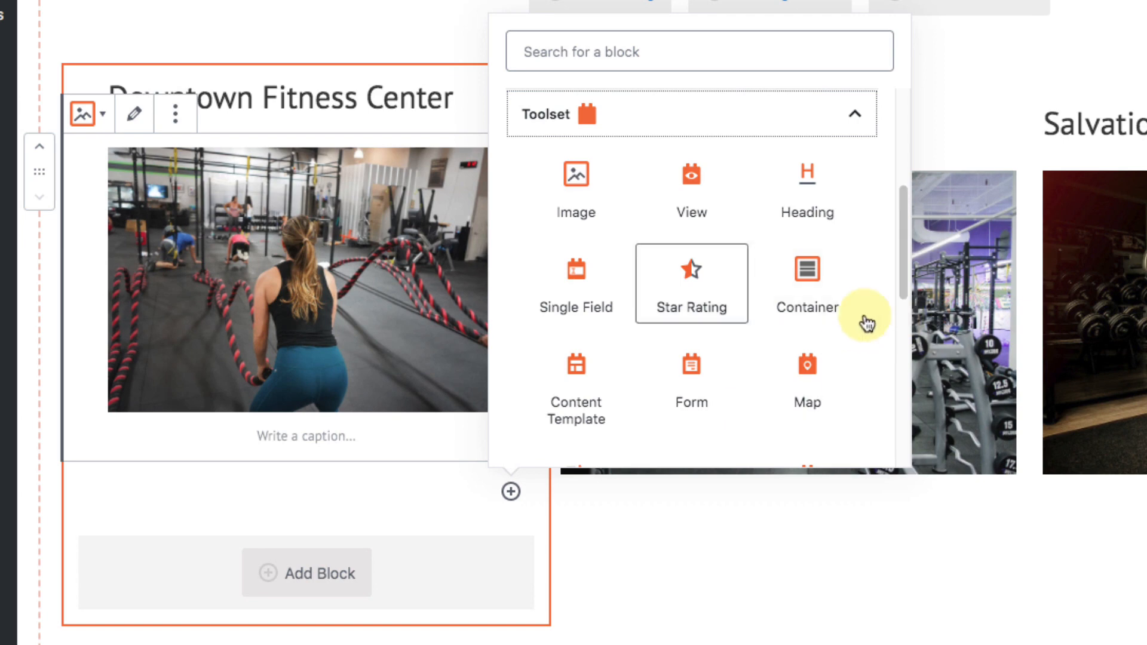
{"action": "mouse_move", "coordinate": [584, 293]}
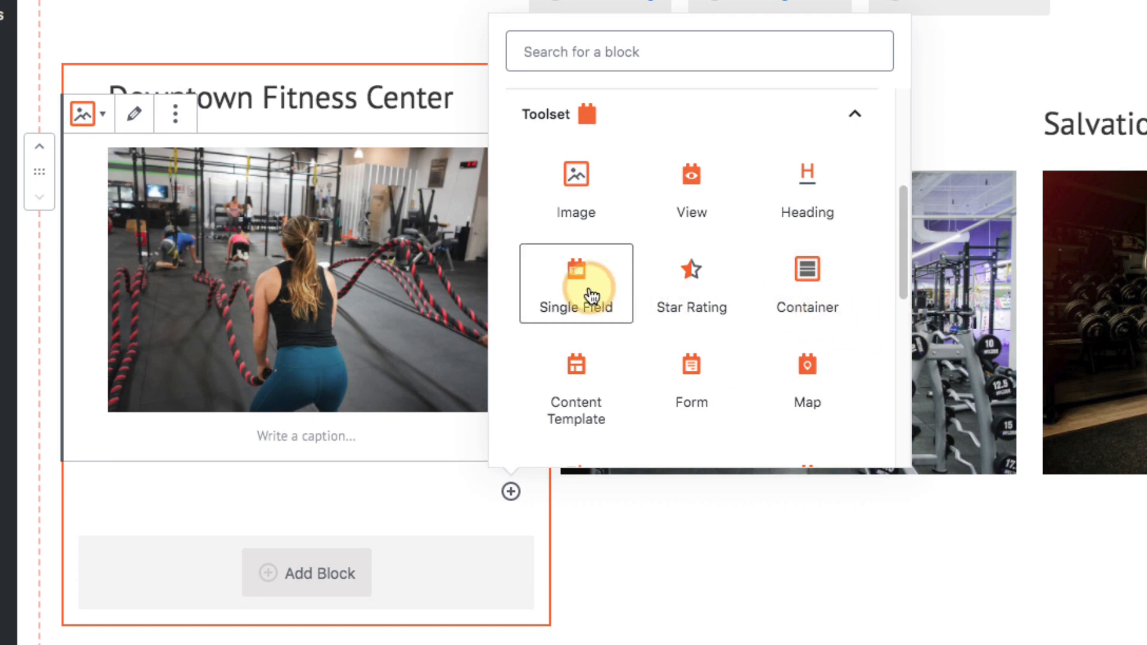
{"action": "left_click", "coordinate": [576, 282]}
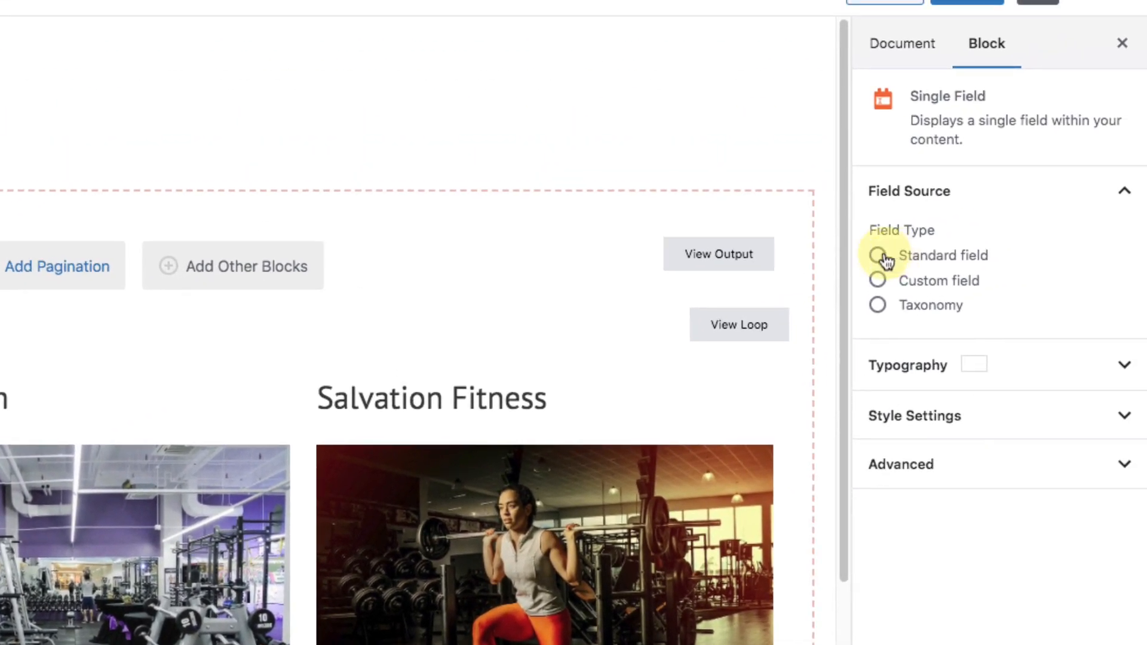
{"action": "left_click", "coordinate": [877, 256]}
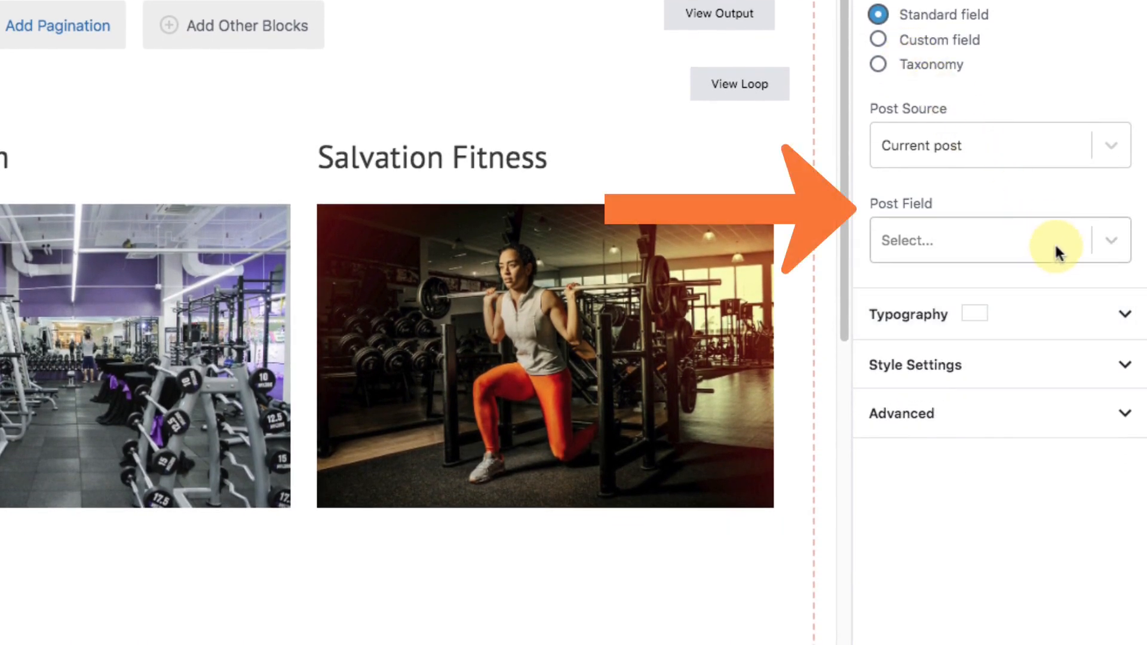
{"action": "left_click", "coordinate": [998, 240]}
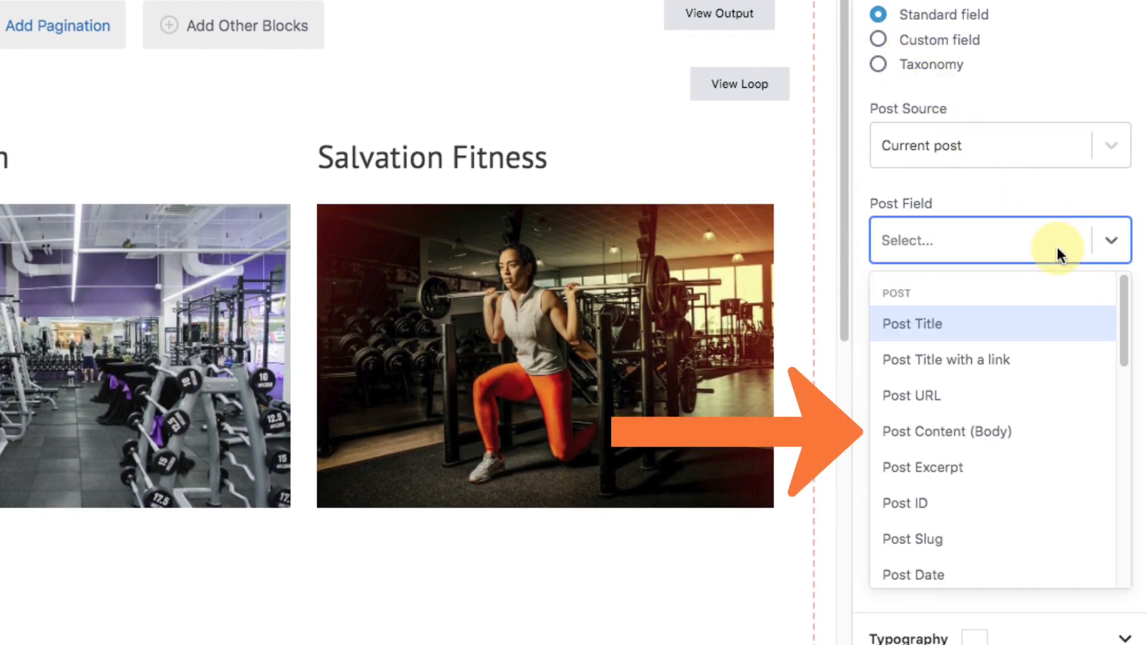
{"action": "mouse_move", "coordinate": [942, 442]}
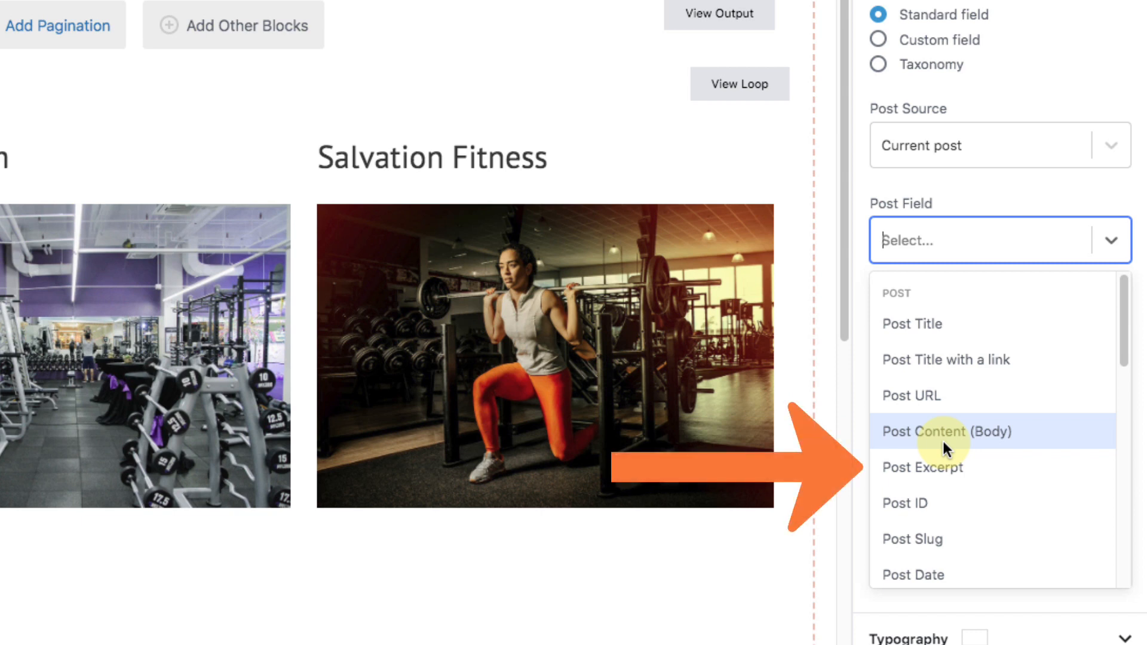
{"action": "mouse_move", "coordinate": [948, 465]}
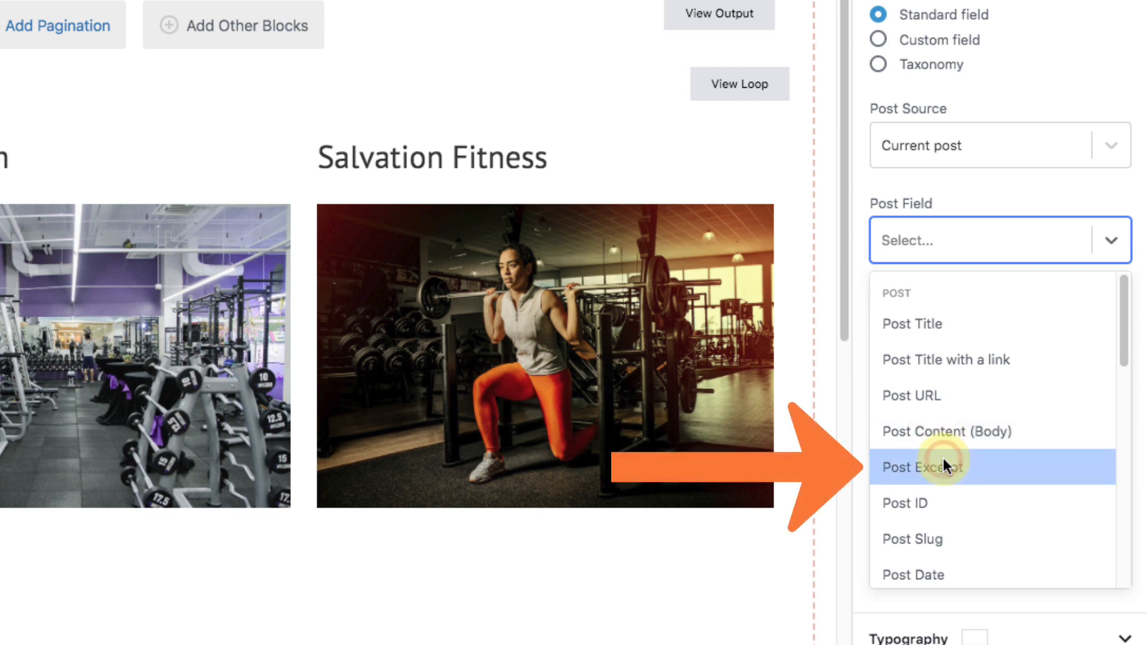
{"action": "left_click", "coordinate": [940, 467]}
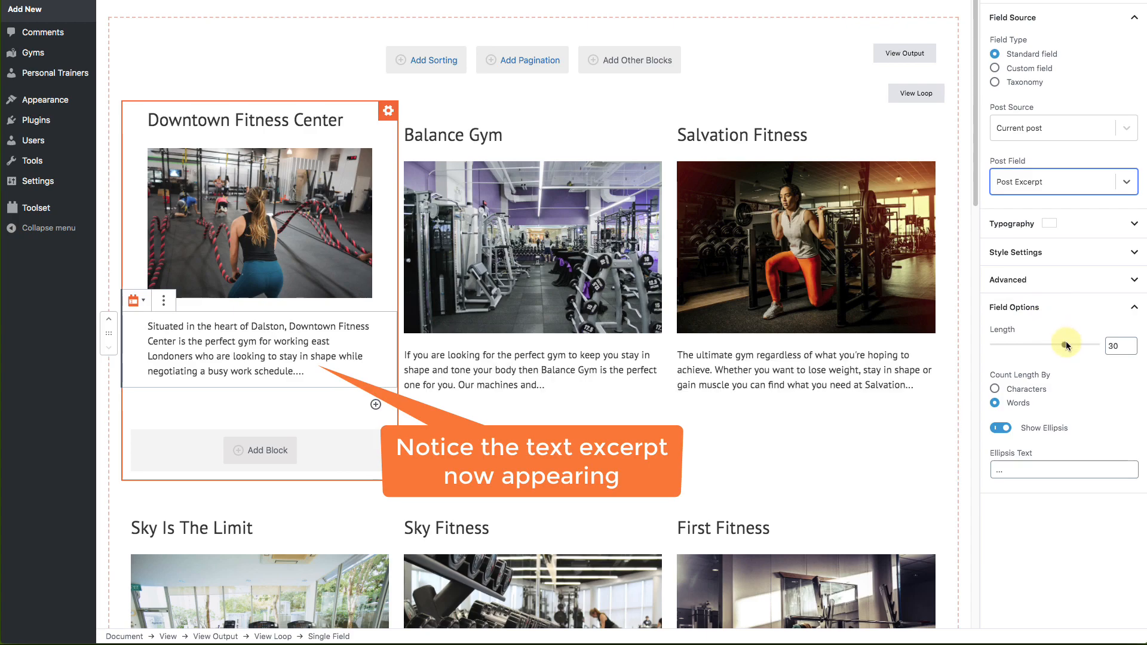
{"action": "scroll", "scroll_direction": "down", "scroll_amount": 3}
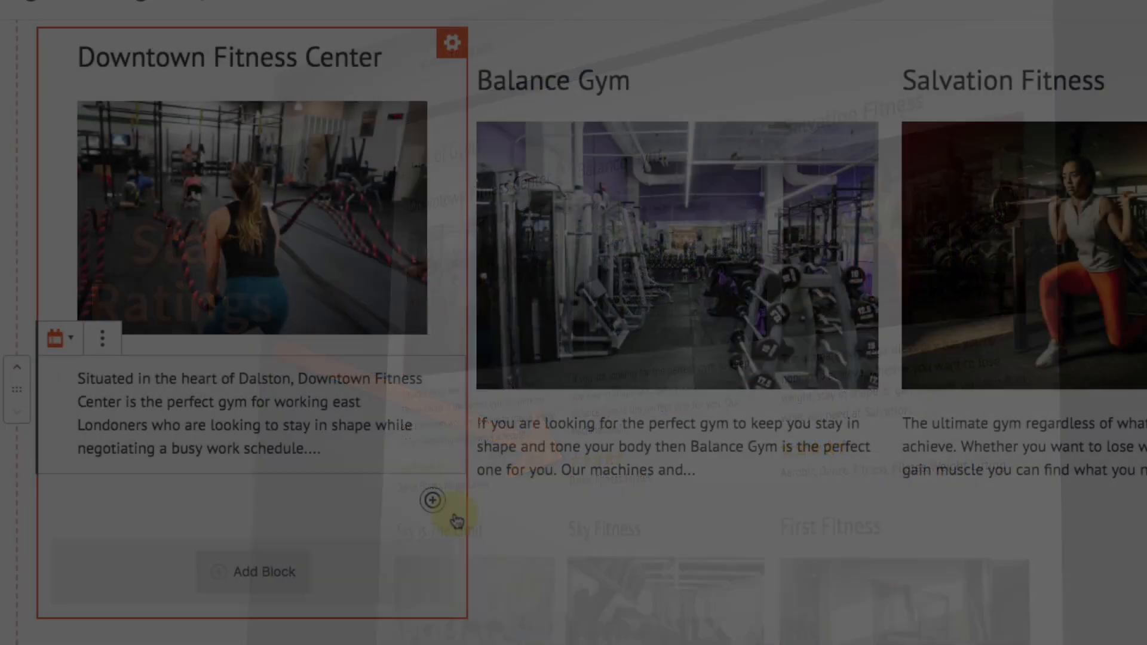
Add a Toolset Star Rating block below the excerpt, sourced from Field Group for Gyms' Rating field.
{"action": "left_click", "coordinate": [431, 517]}
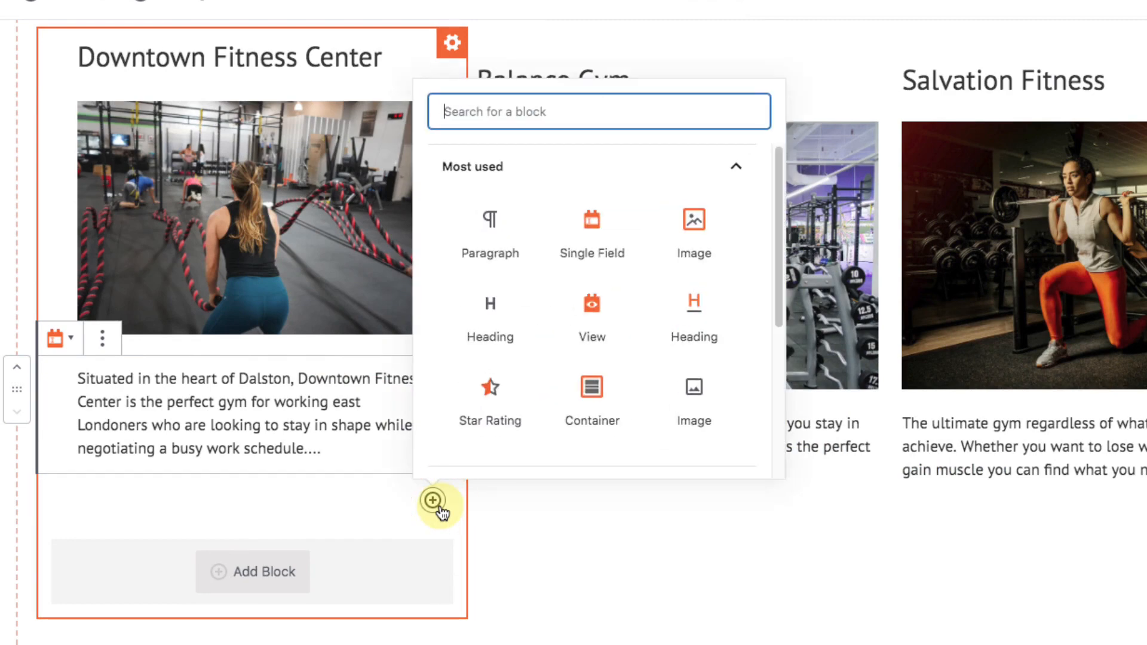
{"action": "left_click", "coordinate": [489, 386]}
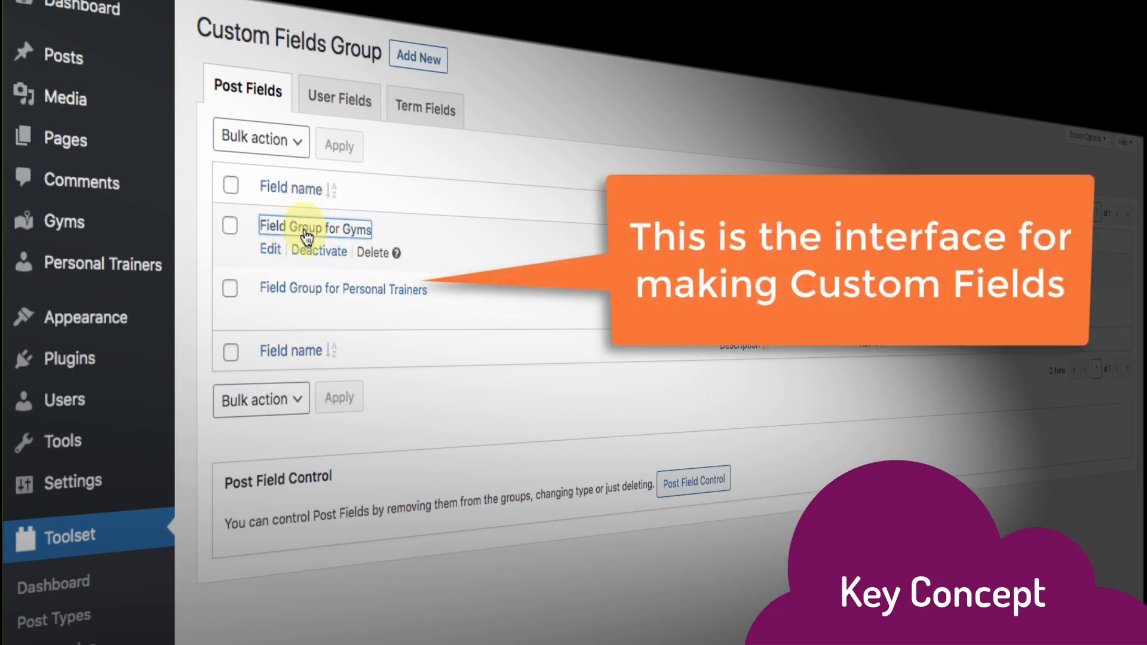
{"action": "left_click", "coordinate": [314, 229]}
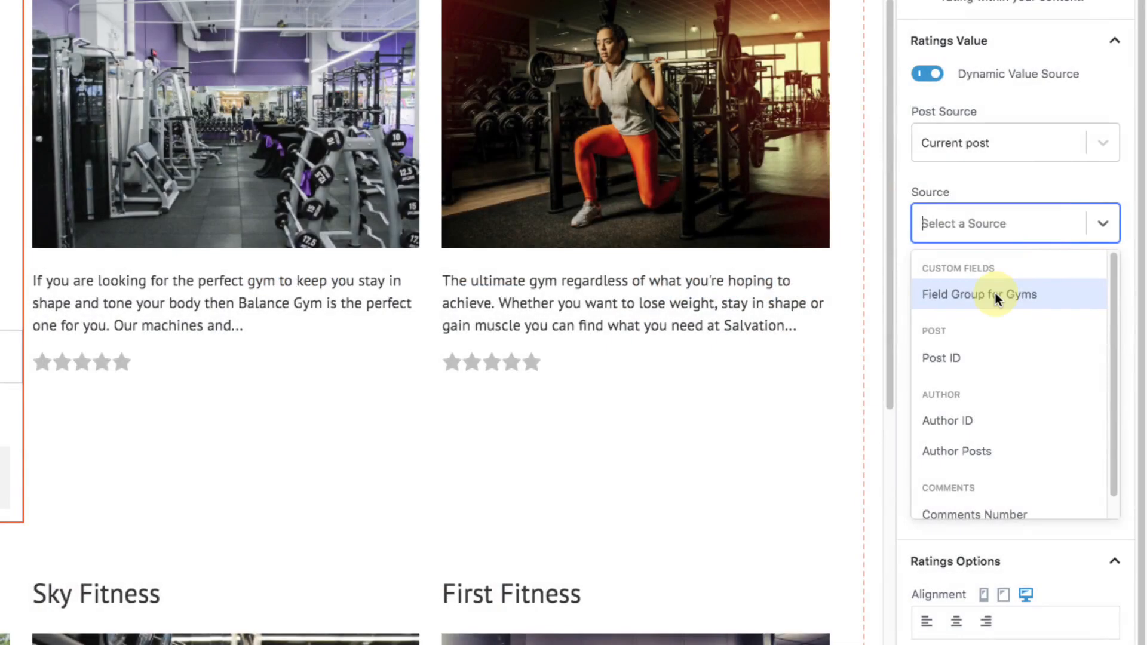
{"action": "left_click", "coordinate": [979, 295]}
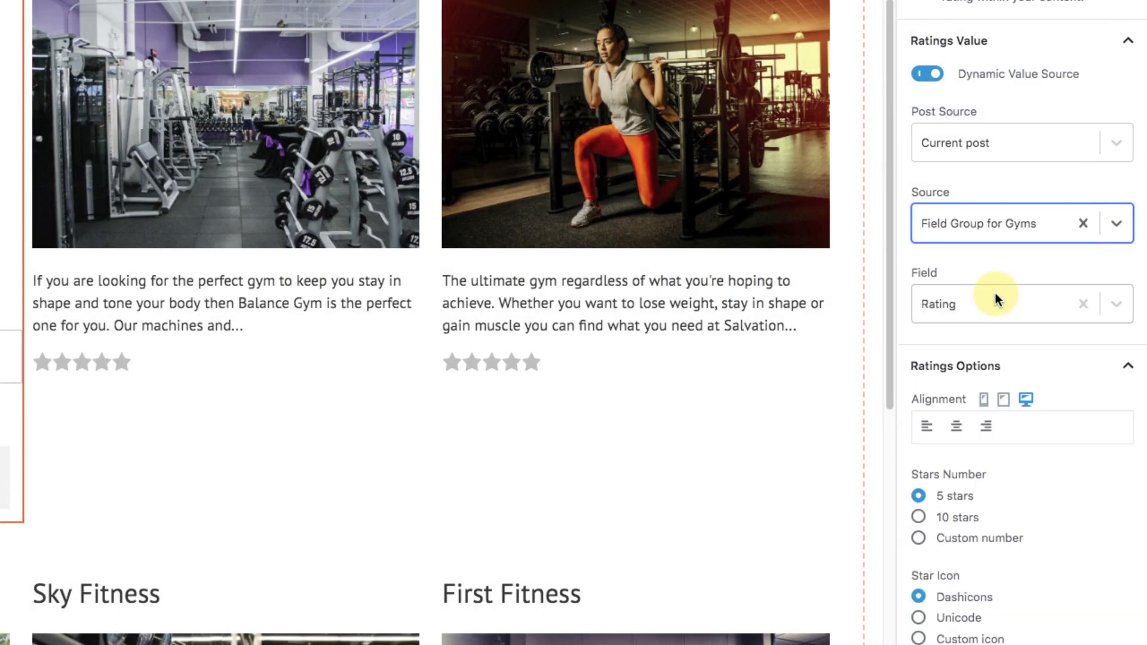
{"action": "left_click", "coordinate": [999, 303]}
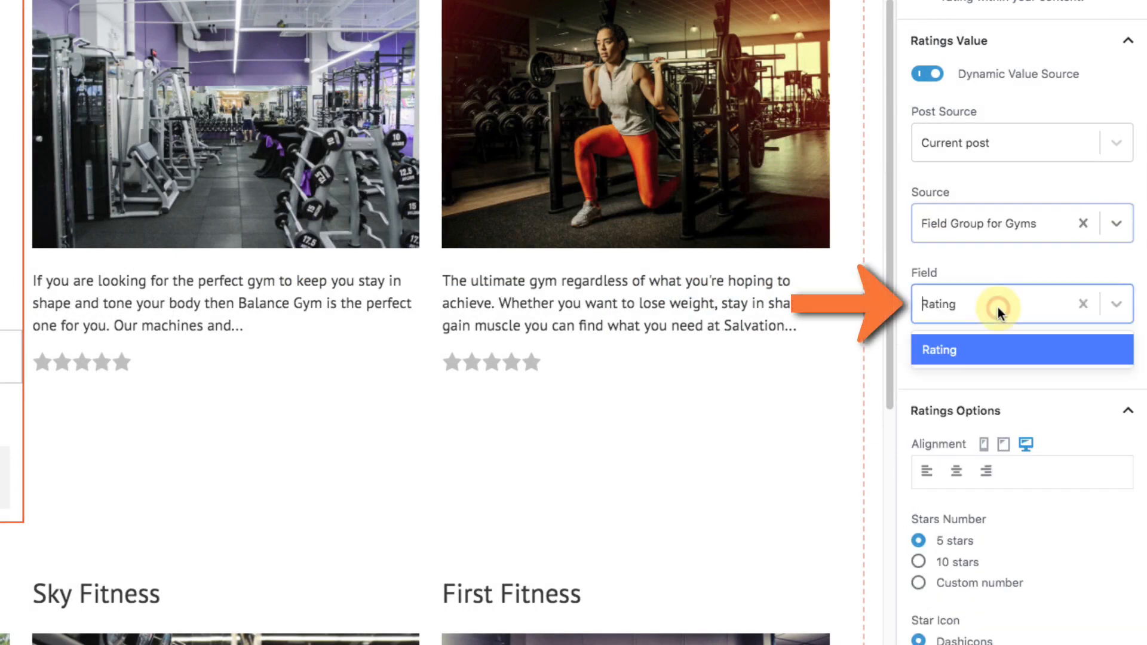
{"action": "left_click", "coordinate": [996, 304]}
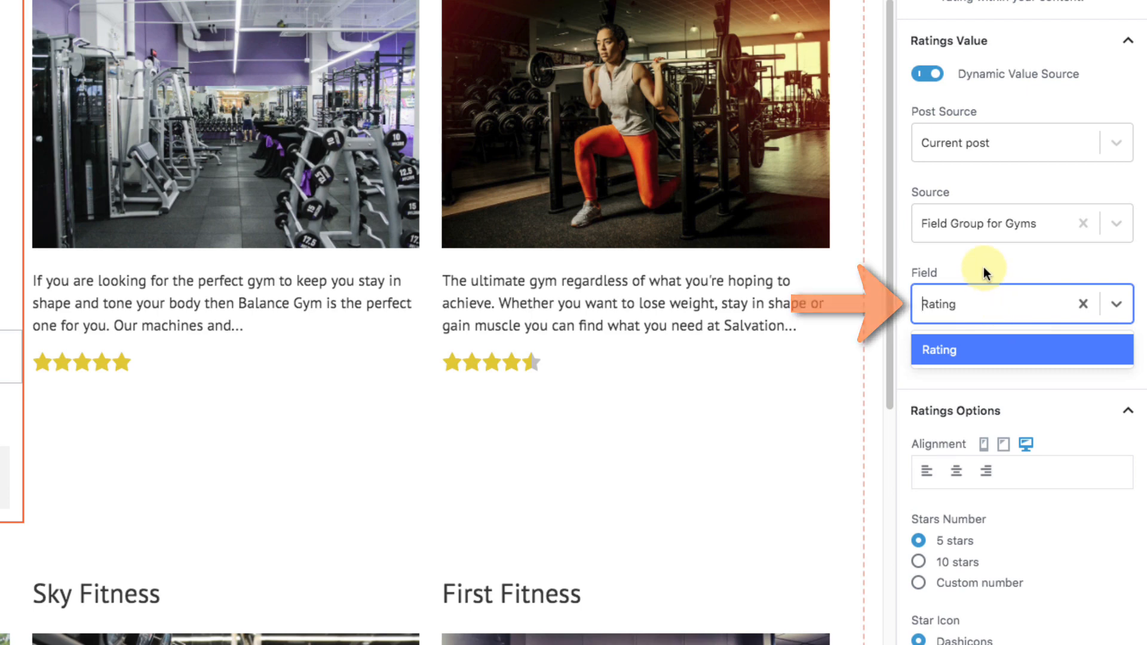
{"action": "scroll", "scroll_direction": "down", "scroll_amount": 3}
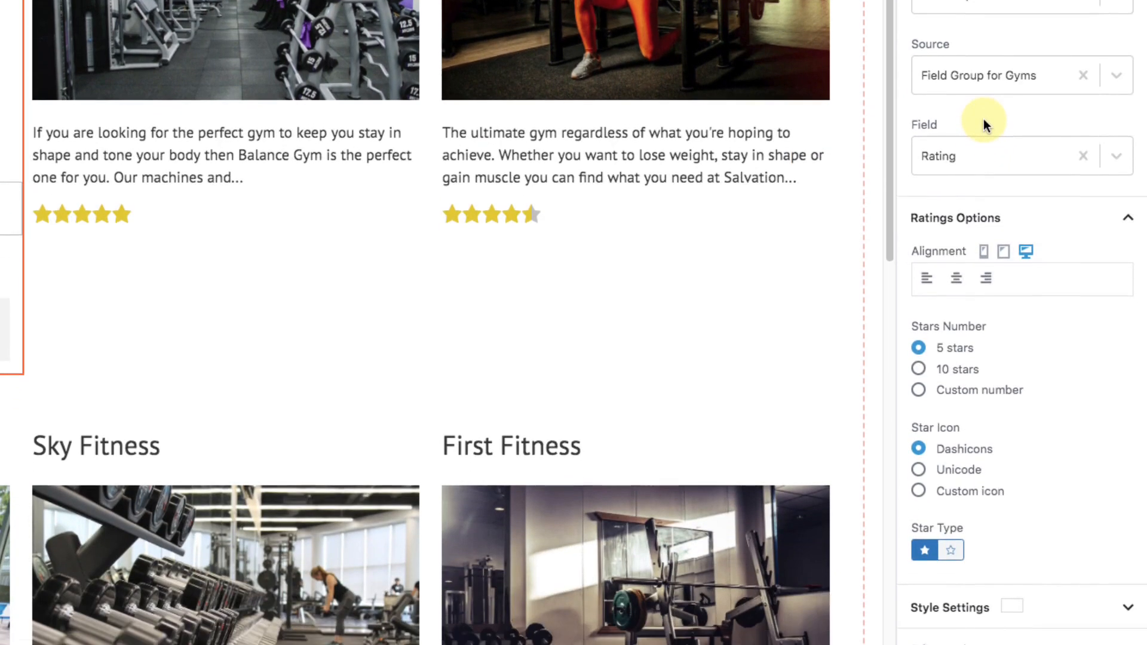
{"action": "scroll", "scroll_direction": "down", "scroll_amount": 3}
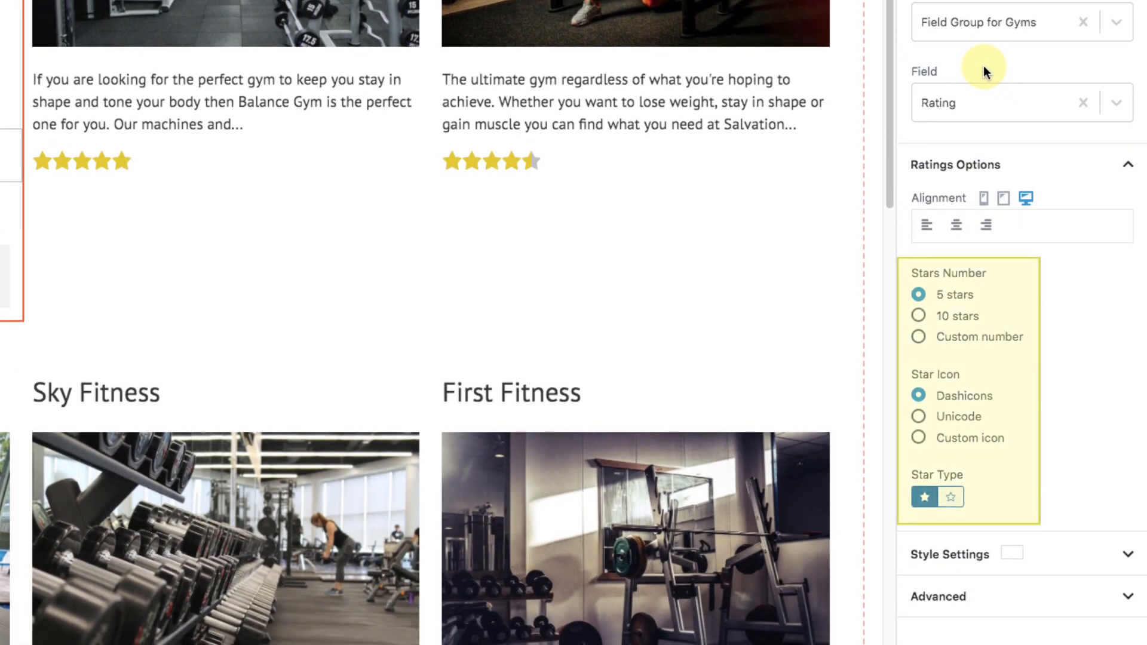